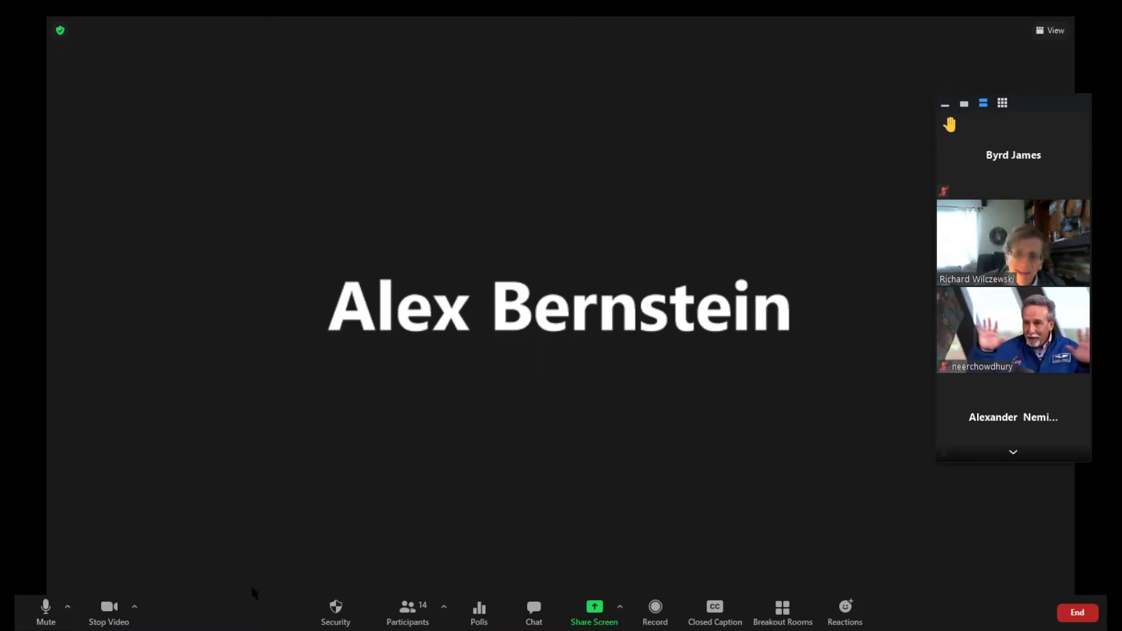
Step: Start recording the Zoom meeting on this computer
click(655, 611)
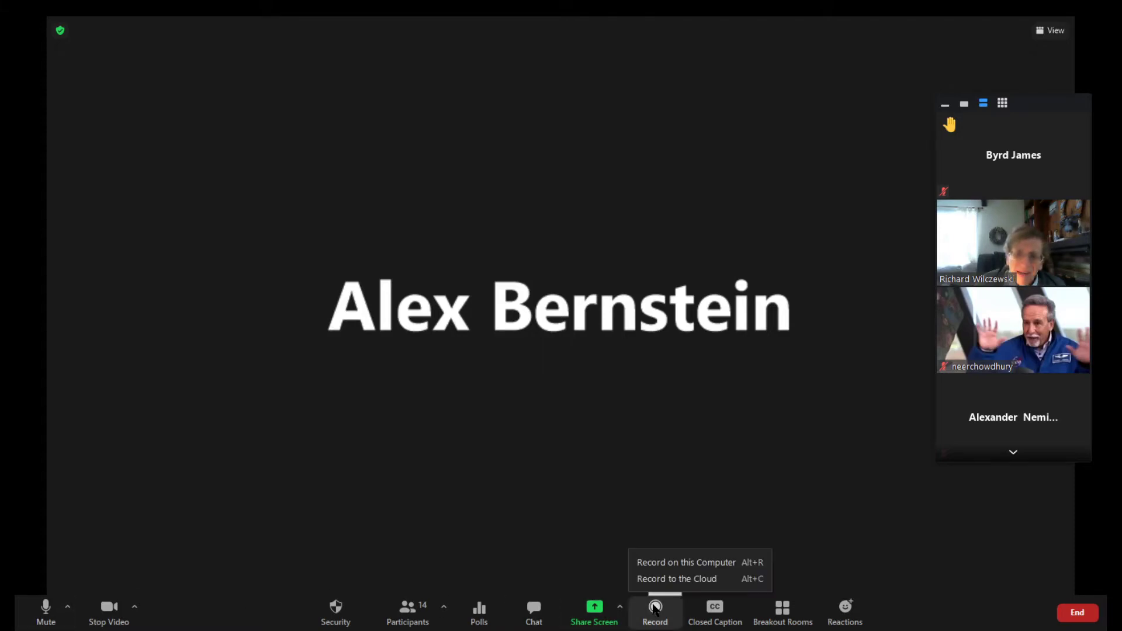
click(685, 562)
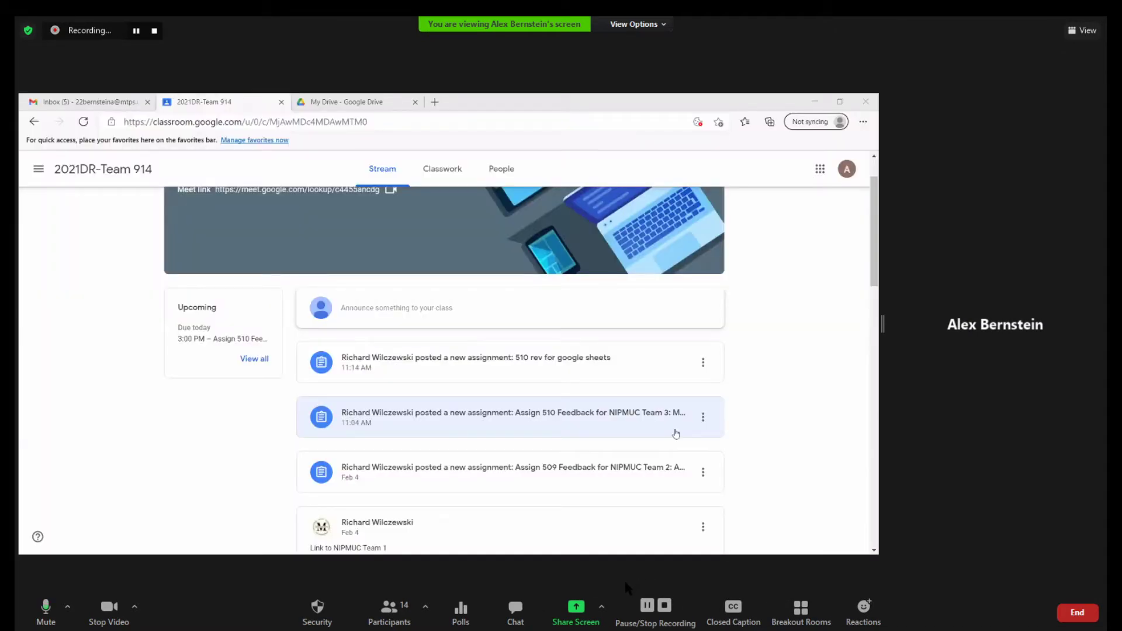
mouse_move(646, 399)
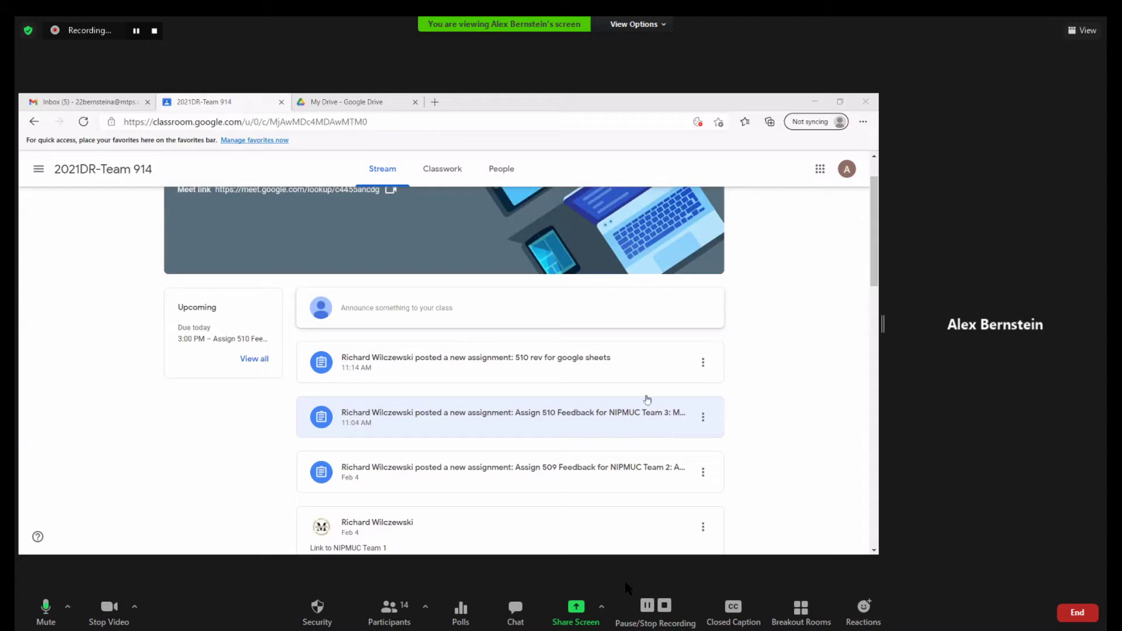
Step: Open the 'Assign 510 Feedback for NIPMUC Team 3' post from the class stream
scroll(down, 3)
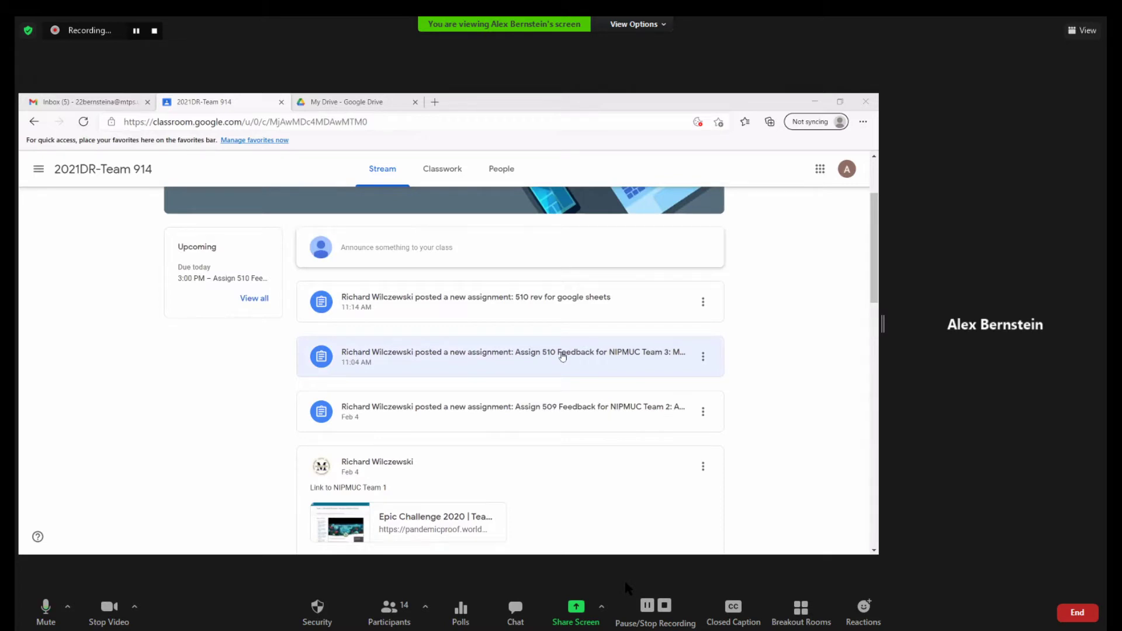
mouse_move(505, 326)
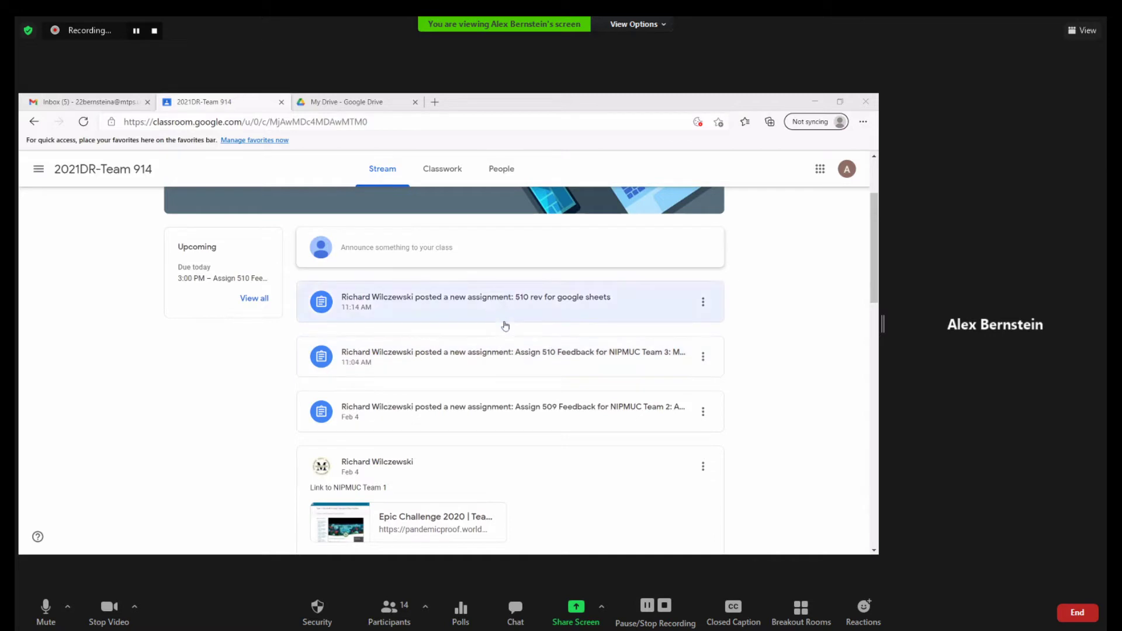
click(511, 356)
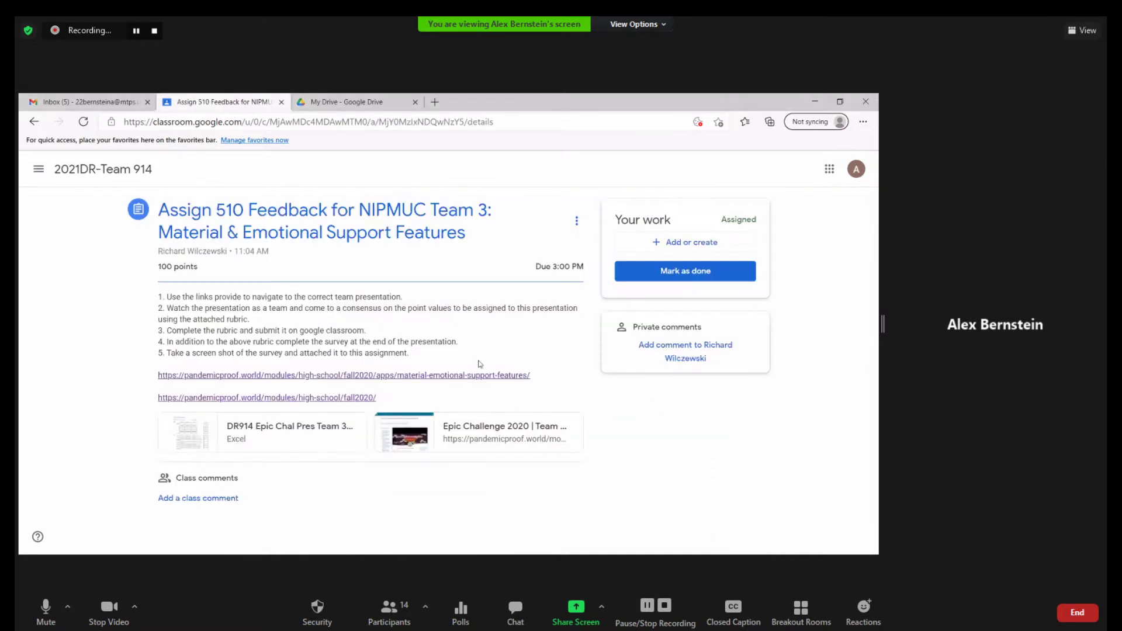
mouse_move(290, 426)
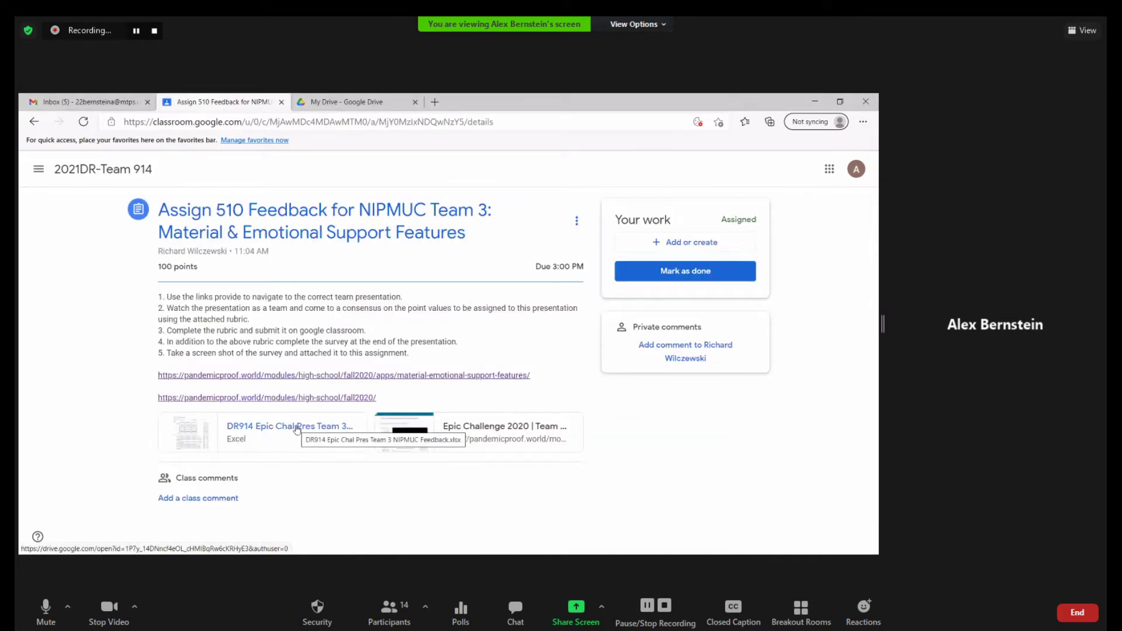
Step: Preview the attached Excel rubric and open it with Google Sheets in a new tab
click(290, 425)
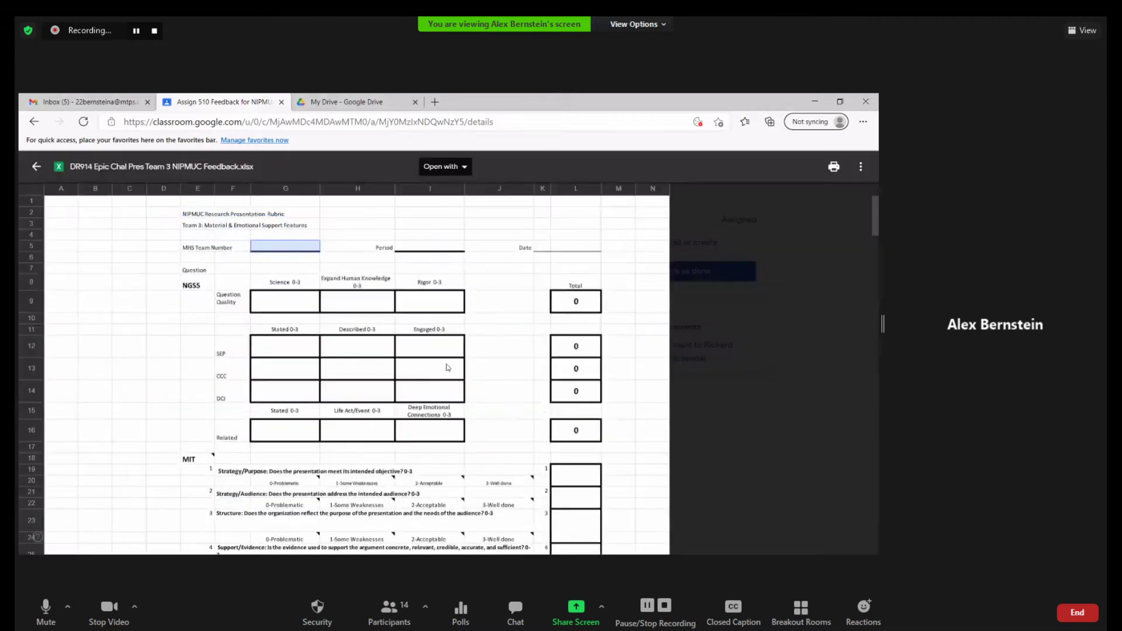
click(285, 301)
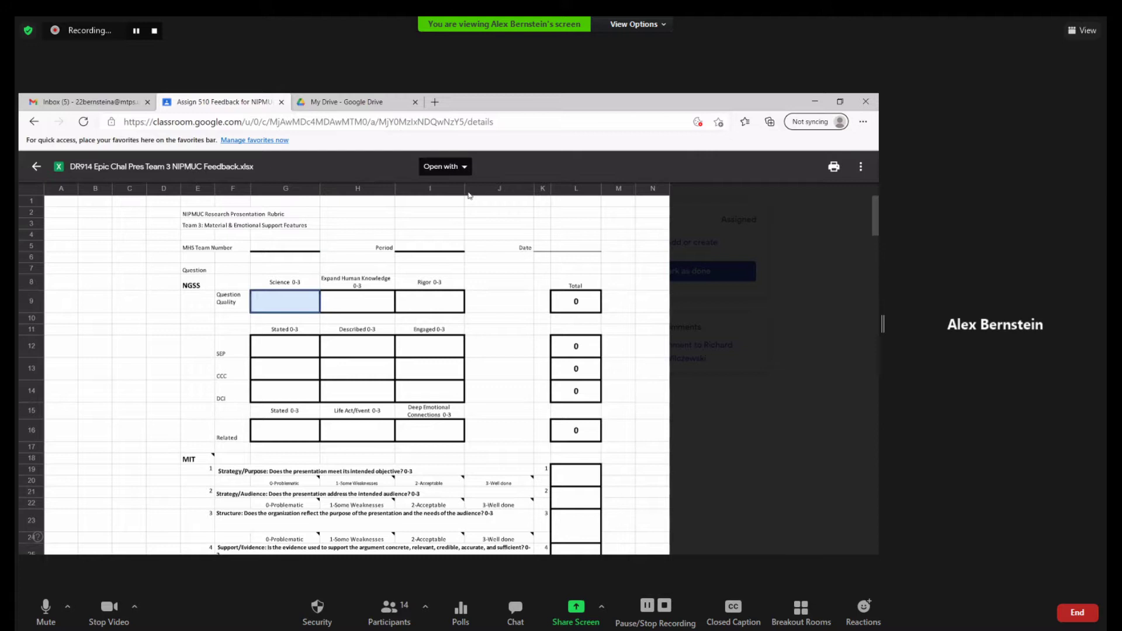
click(444, 166)
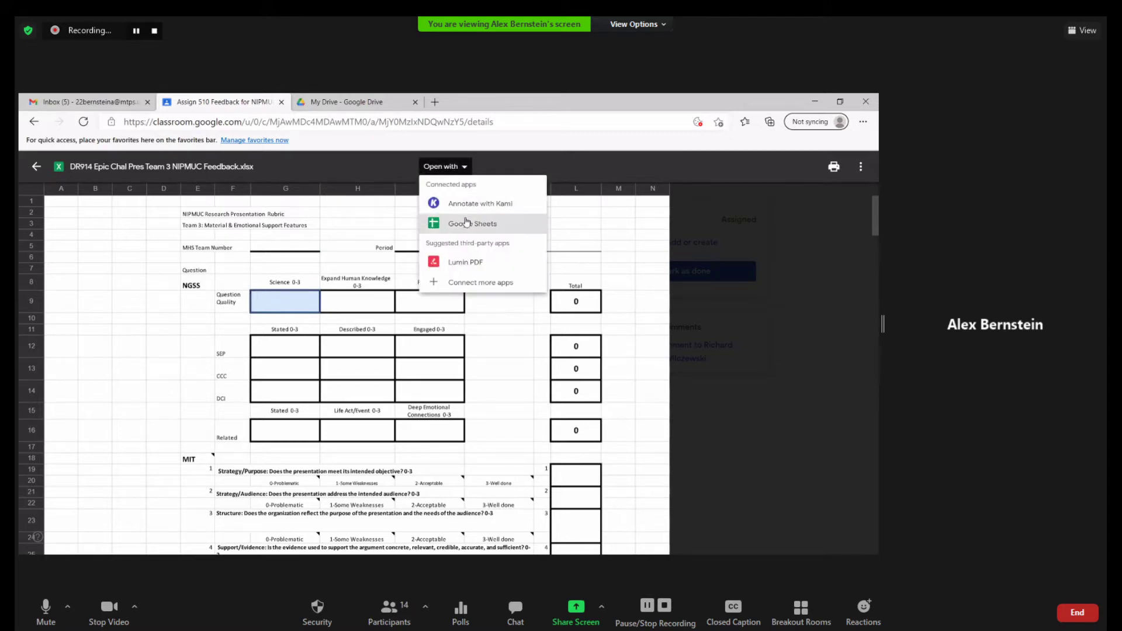
click(471, 223)
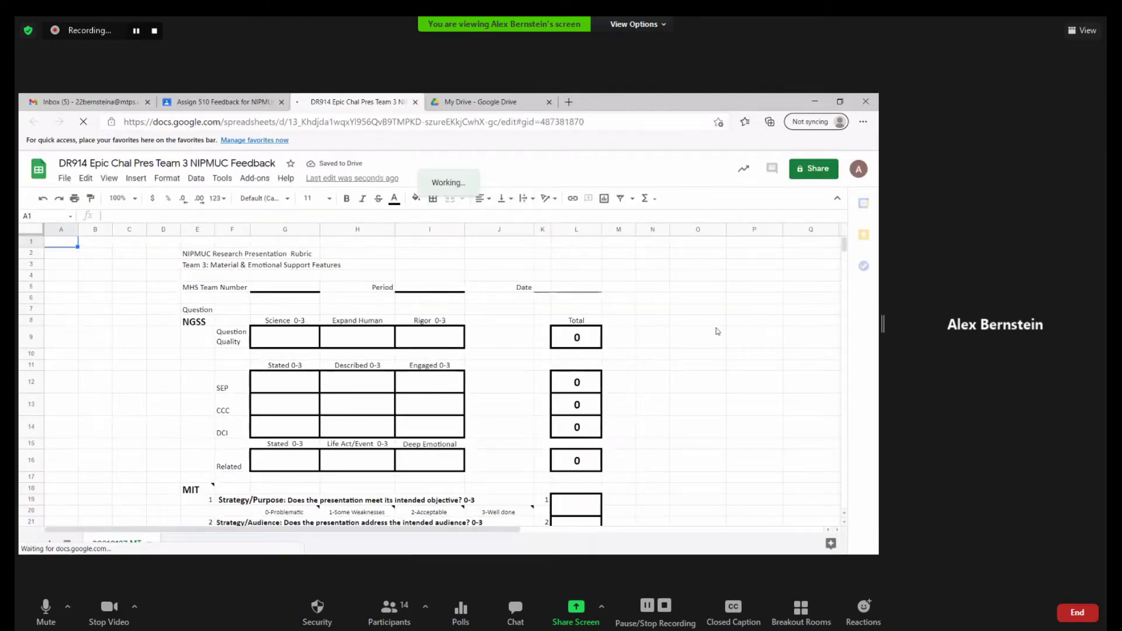
mouse_move(297, 362)
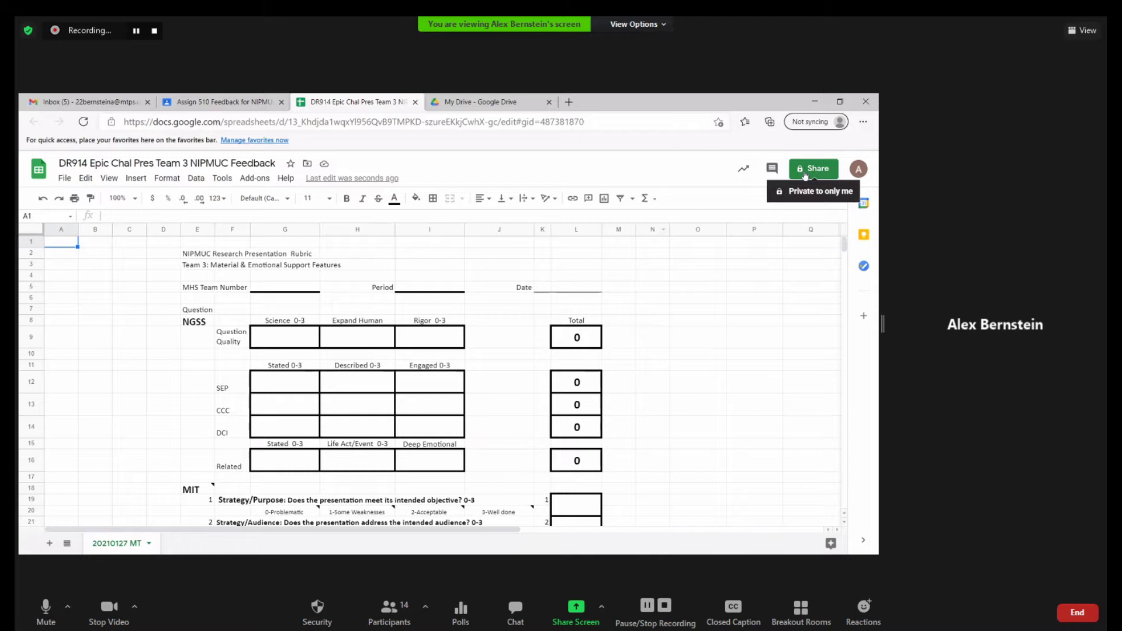
click(814, 168)
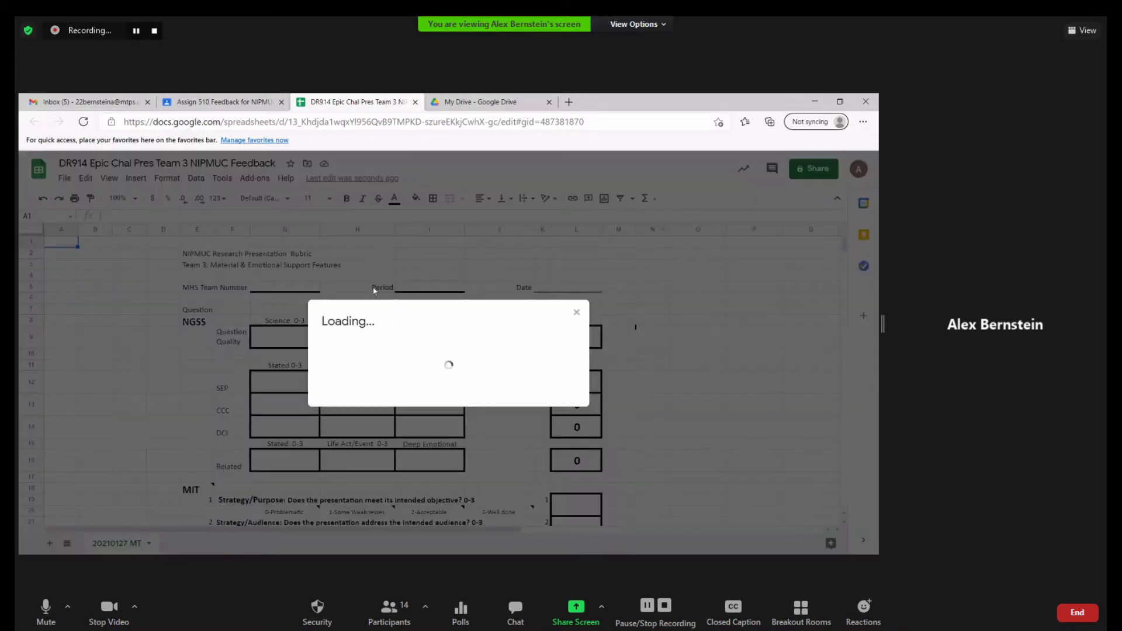
text(joshua Ernst Cole Nicolai jaden)
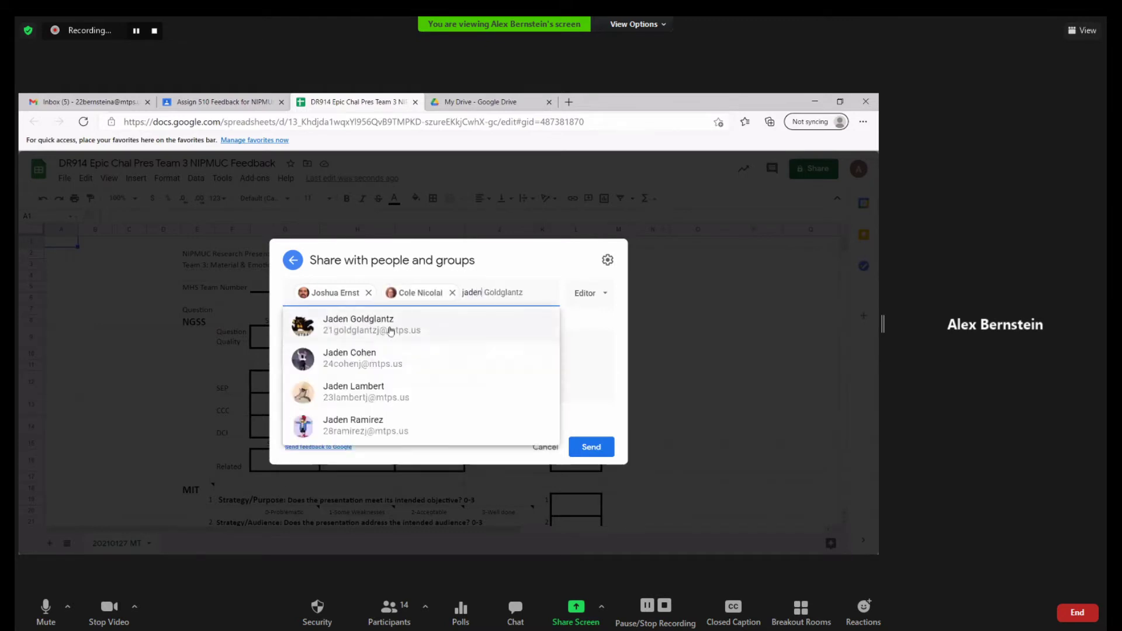
click(358, 324)
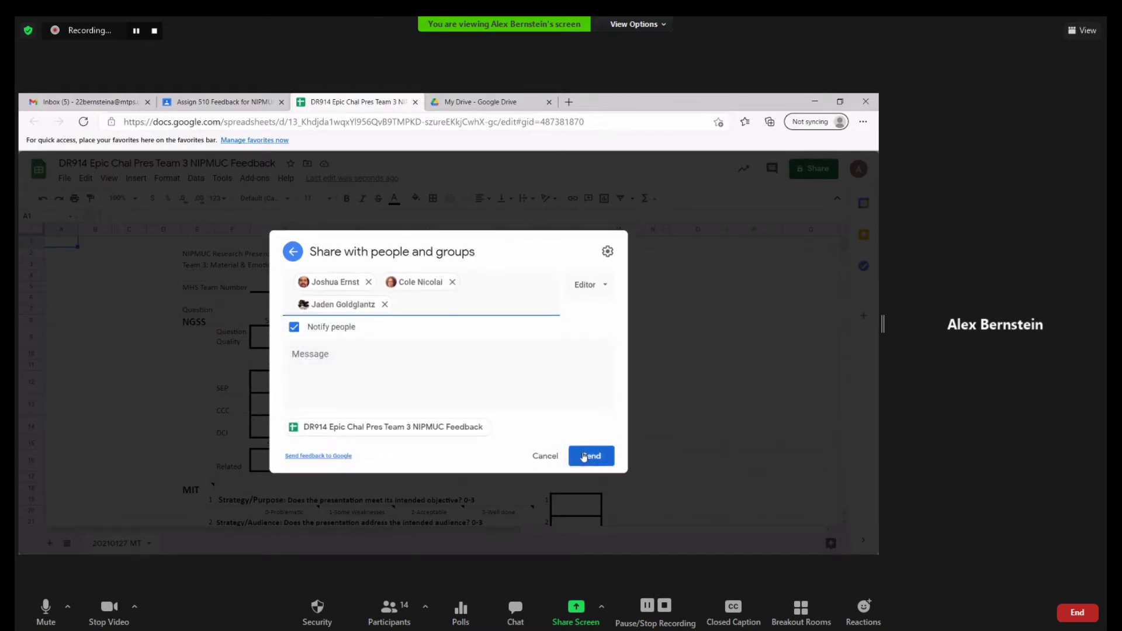
click(591, 456)
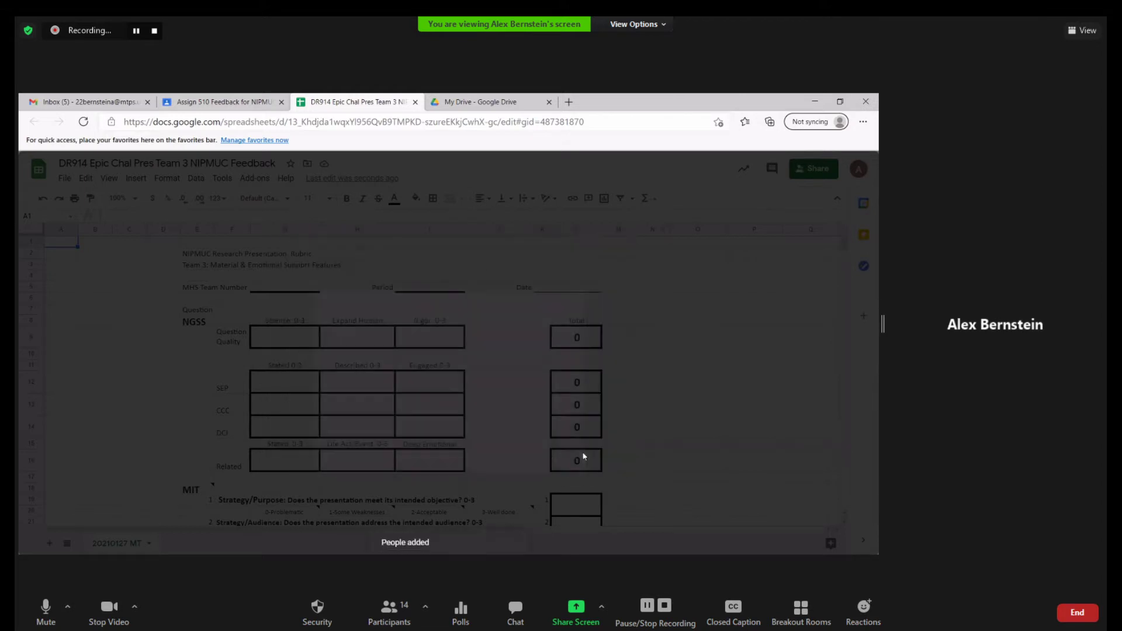
Step: Score the Question Quality criteria 3 in the rubric and return to the Classroom assignment
scroll(down, 3)
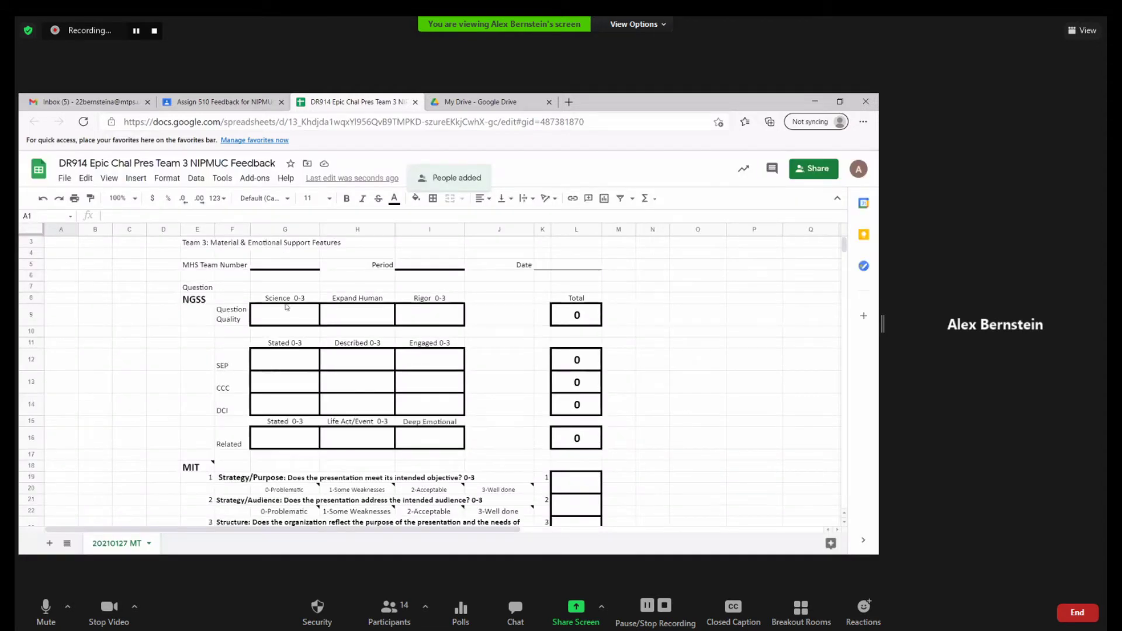
text(3)
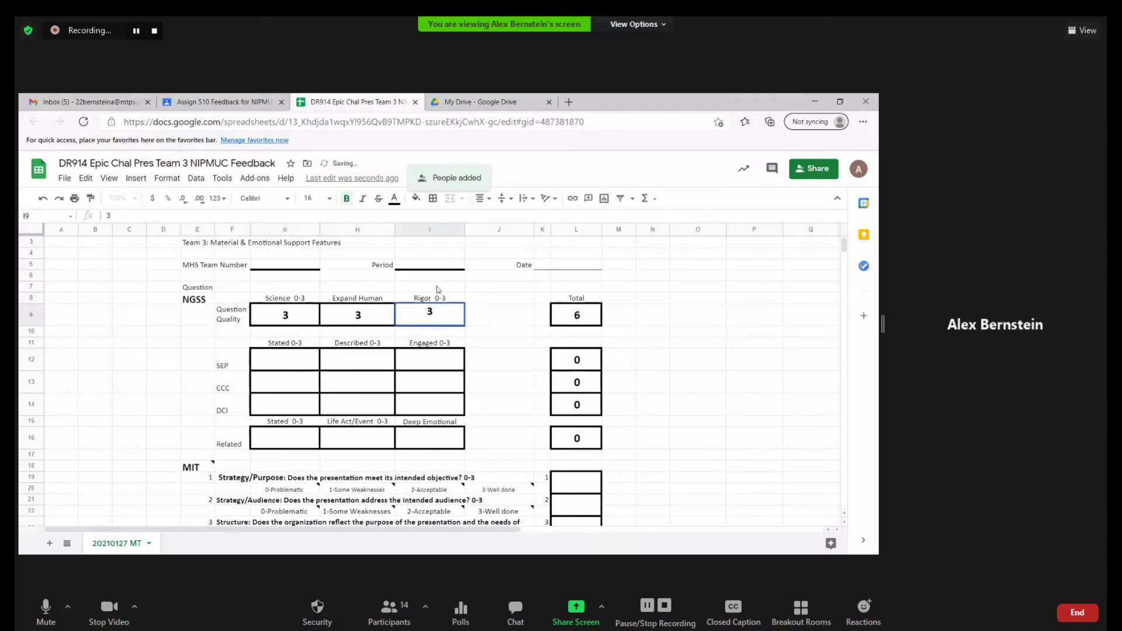
mouse_move(202, 101)
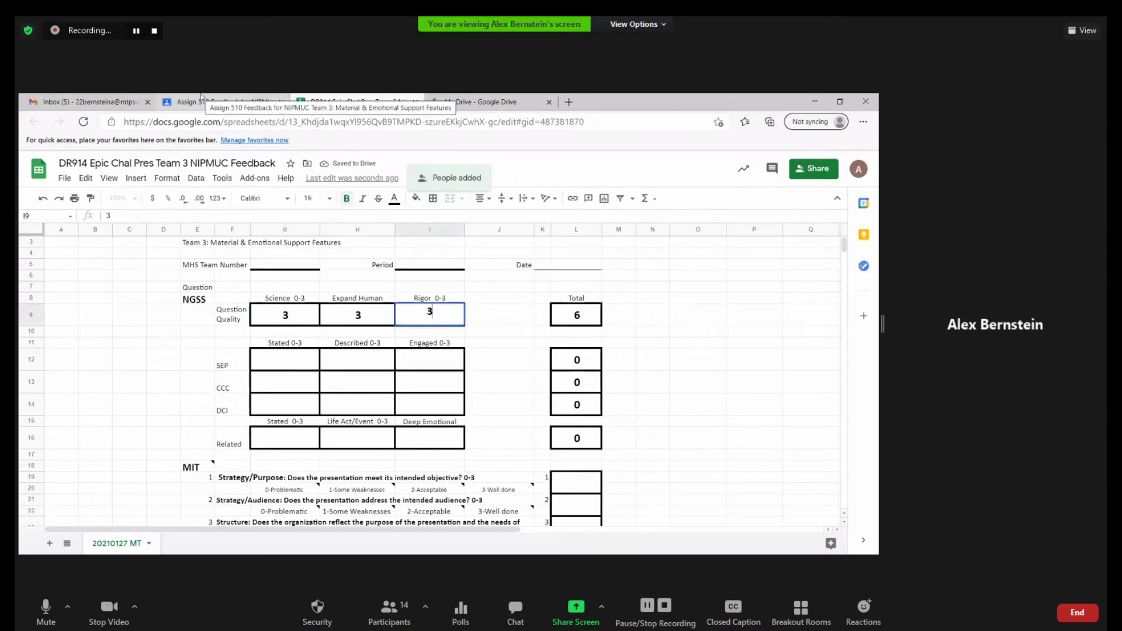
click(222, 102)
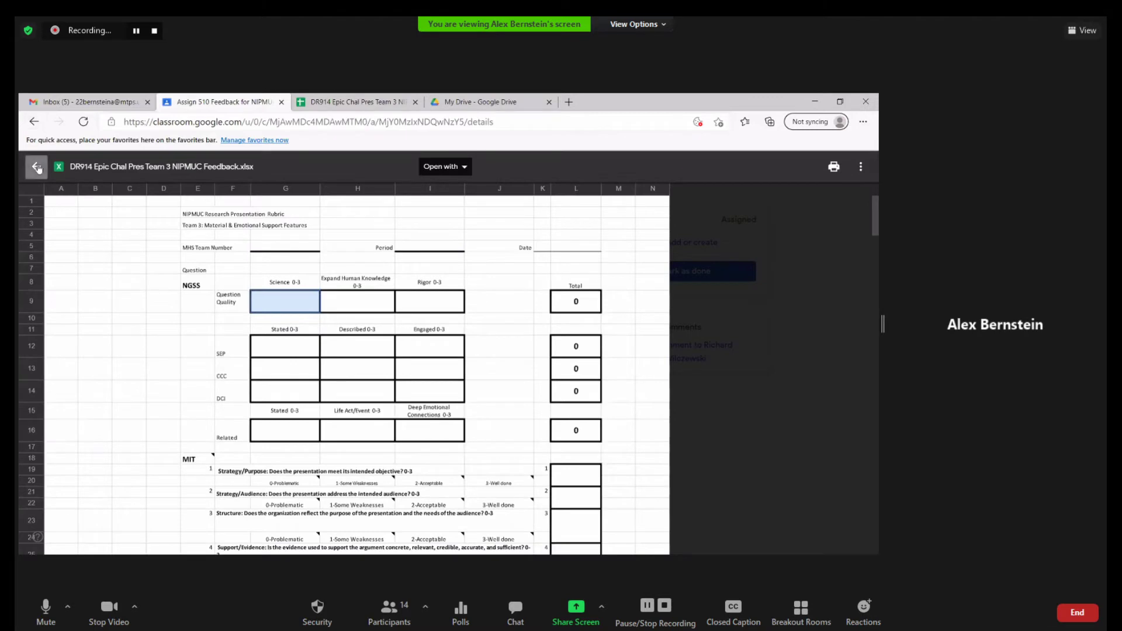
Step: Attach the DR914 rubric spreadsheet from Google Drive's Recent files as the submitted work
click(36, 167)
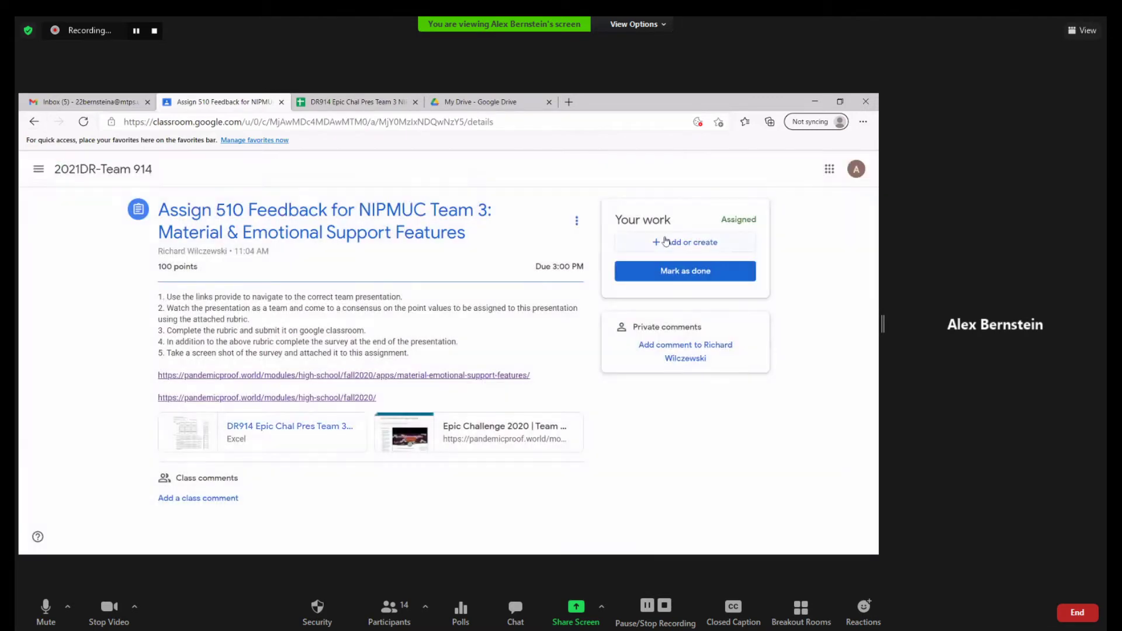
click(684, 242)
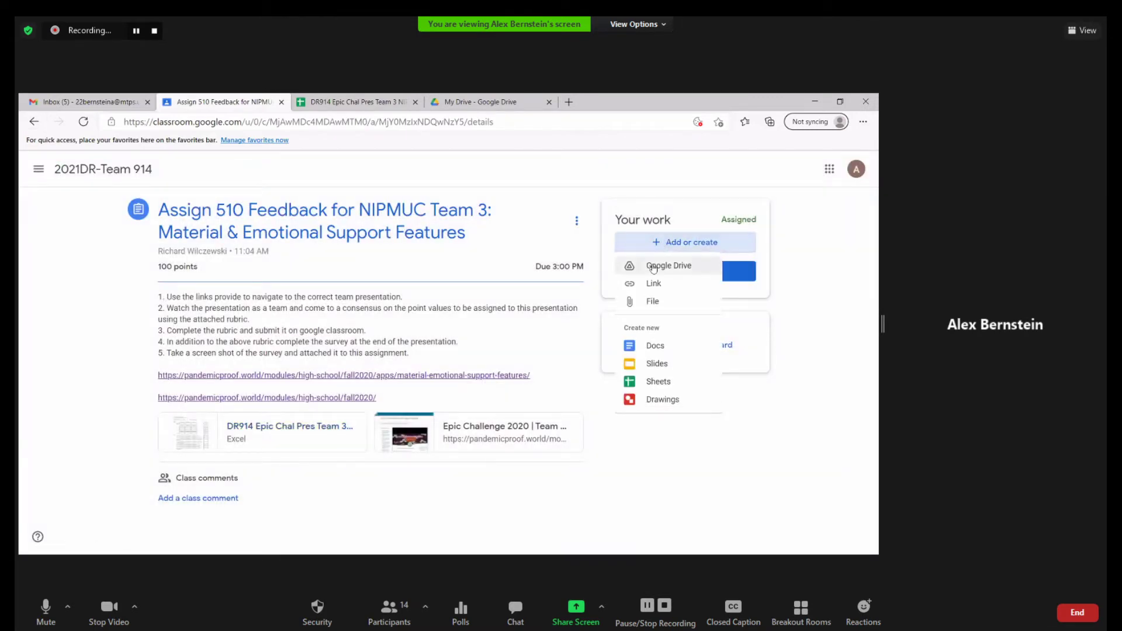
click(668, 265)
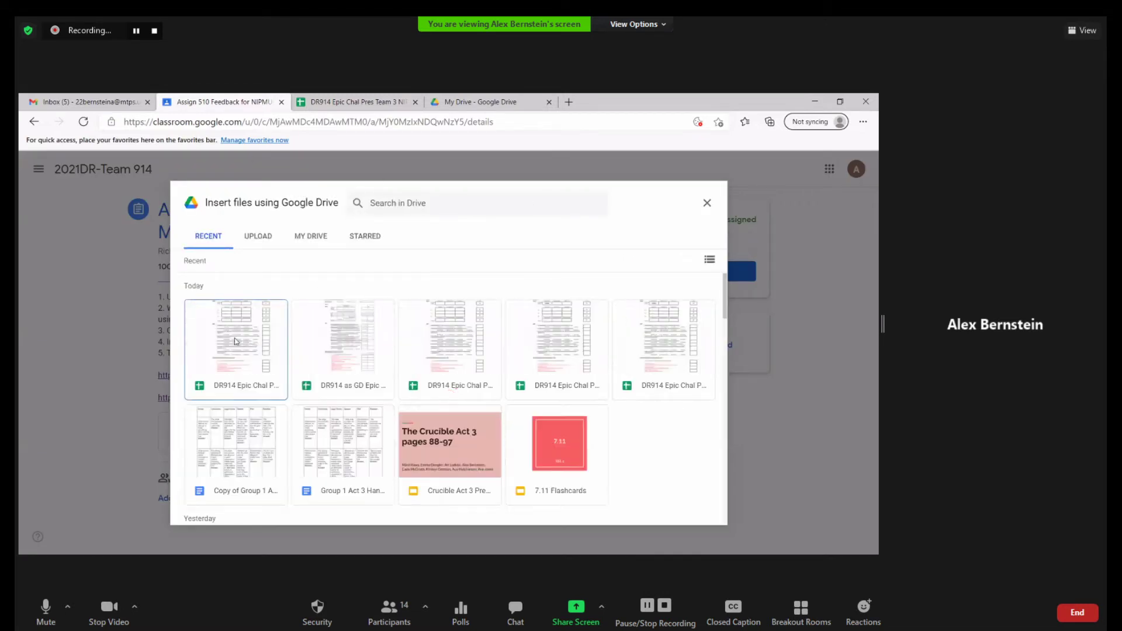
click(235, 344)
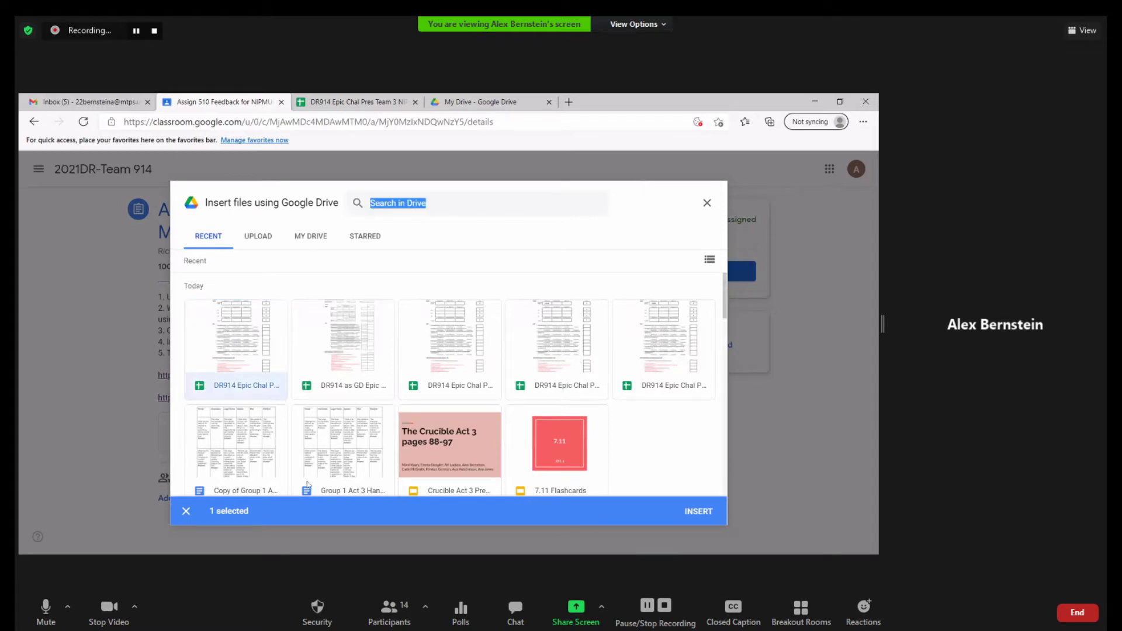
mouse_move(698, 511)
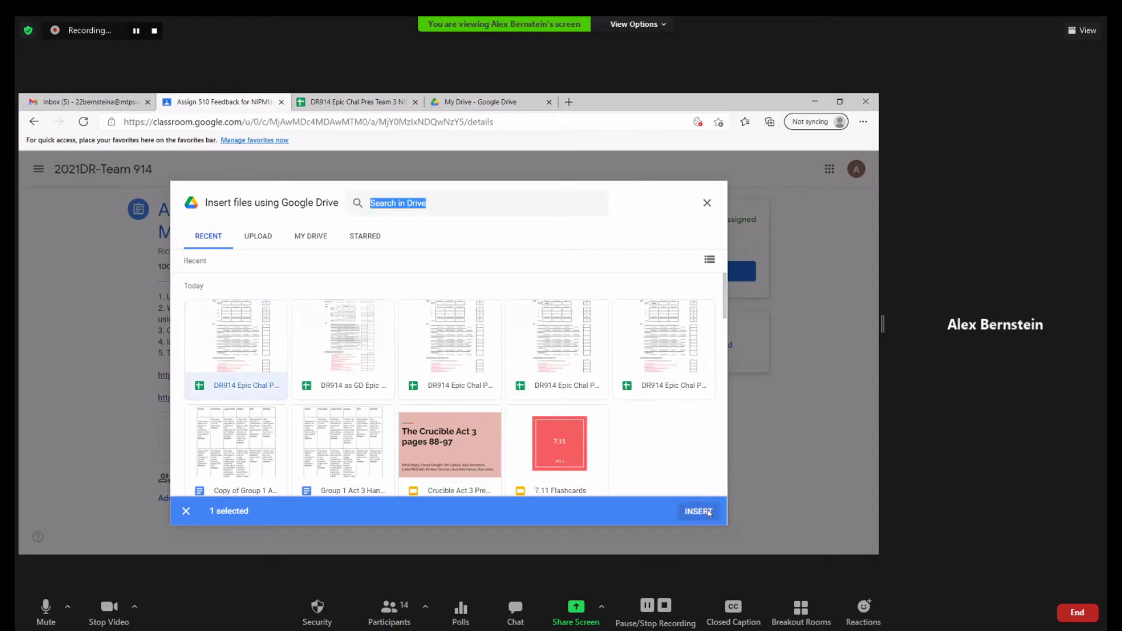
click(697, 511)
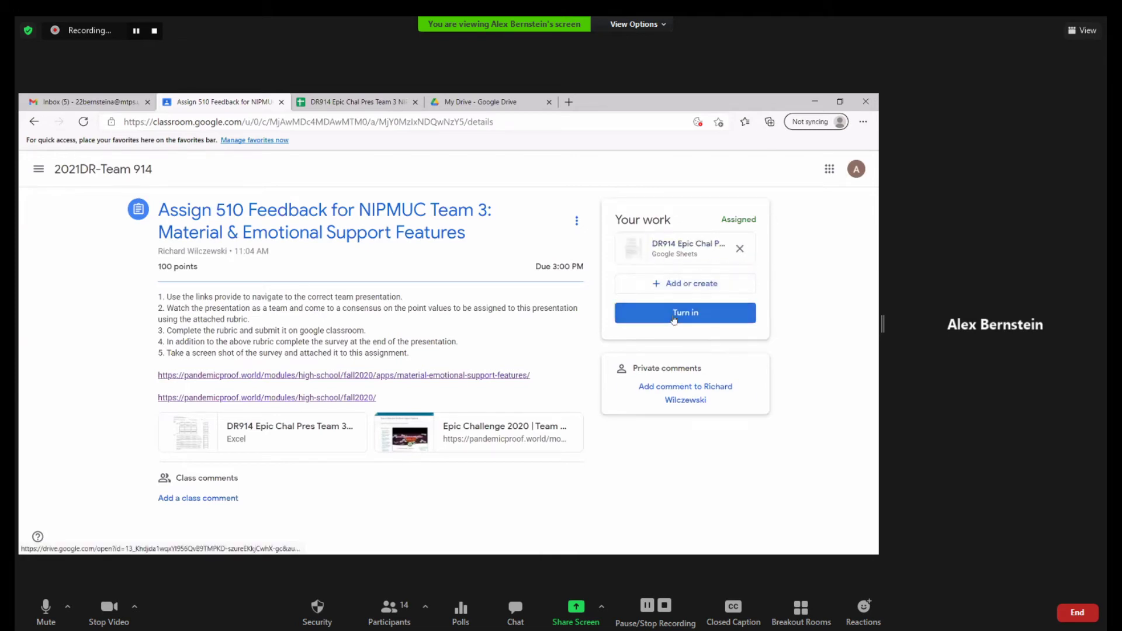
click(684, 313)
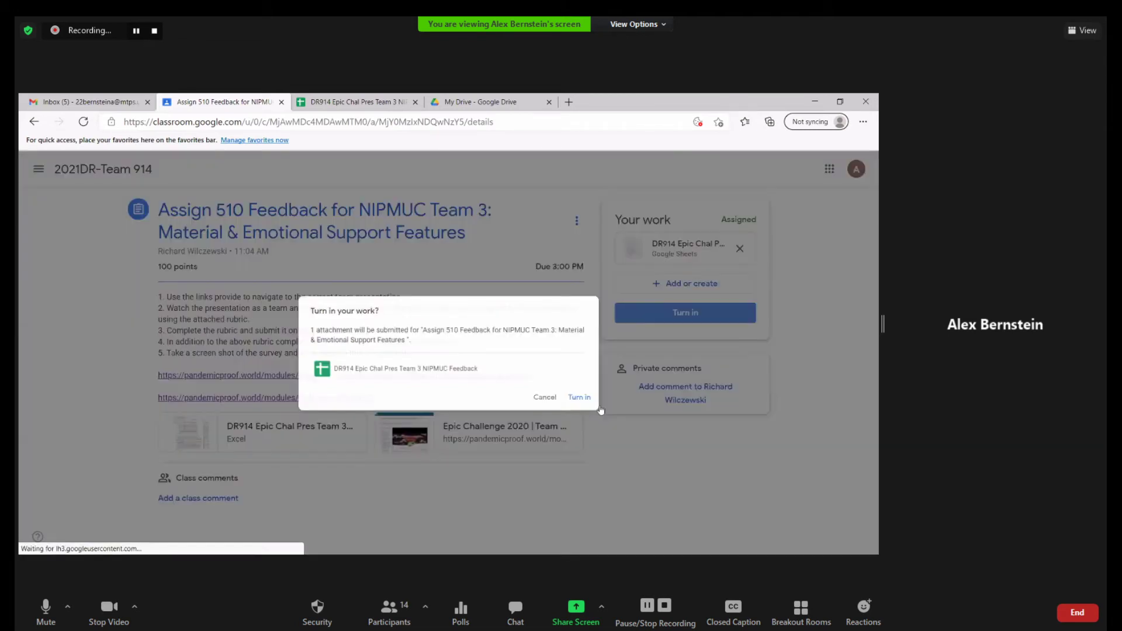
click(578, 396)
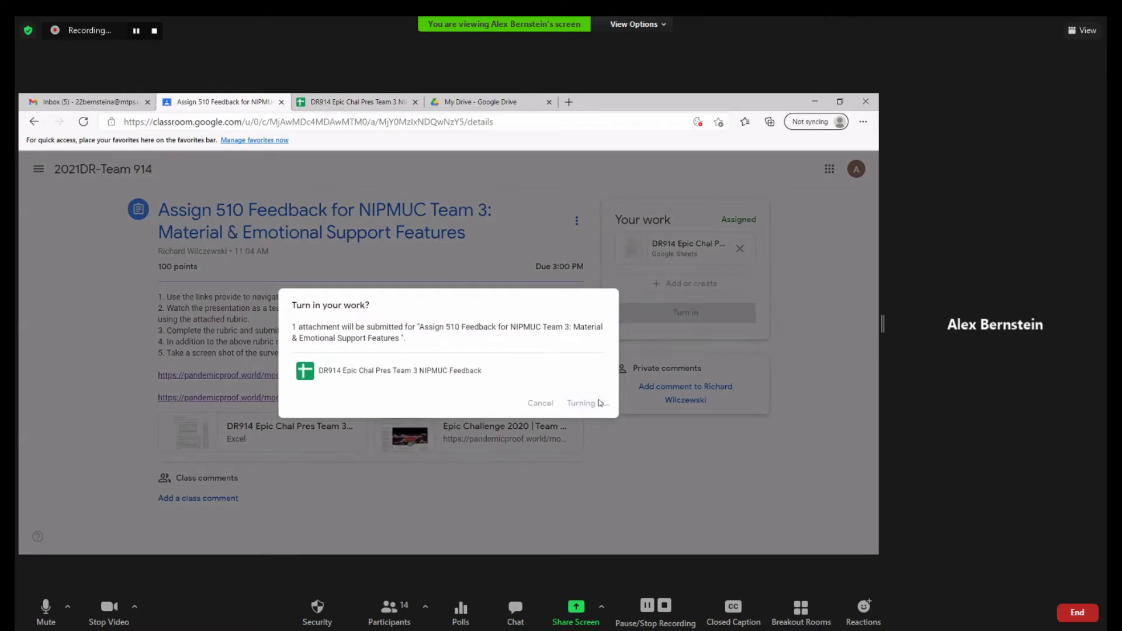
click(581, 404)
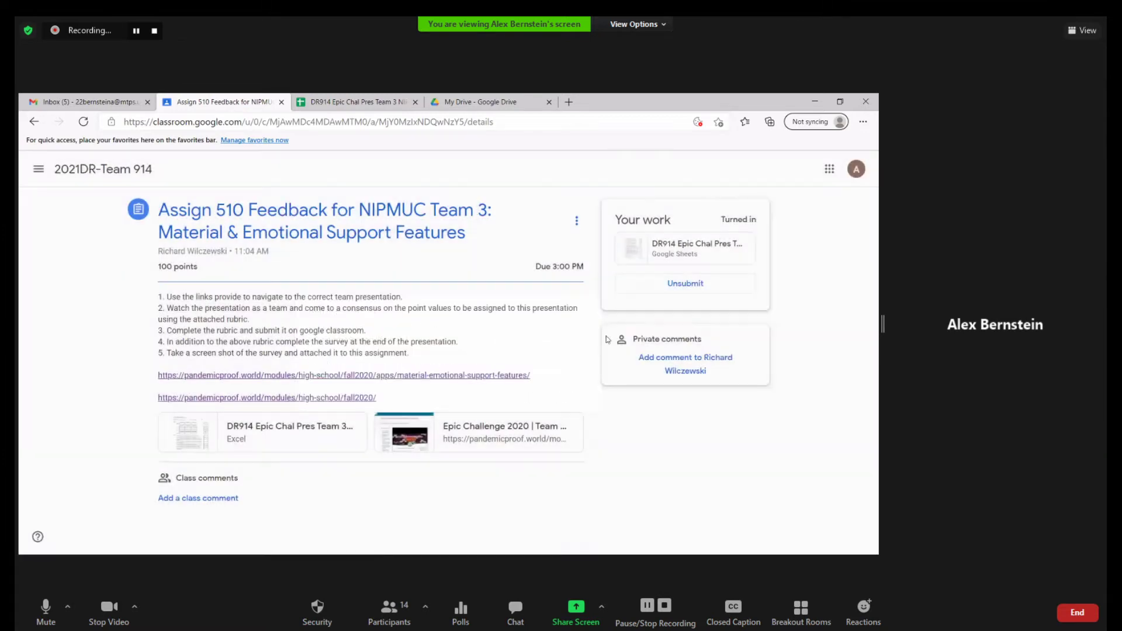
mouse_move(51, 541)
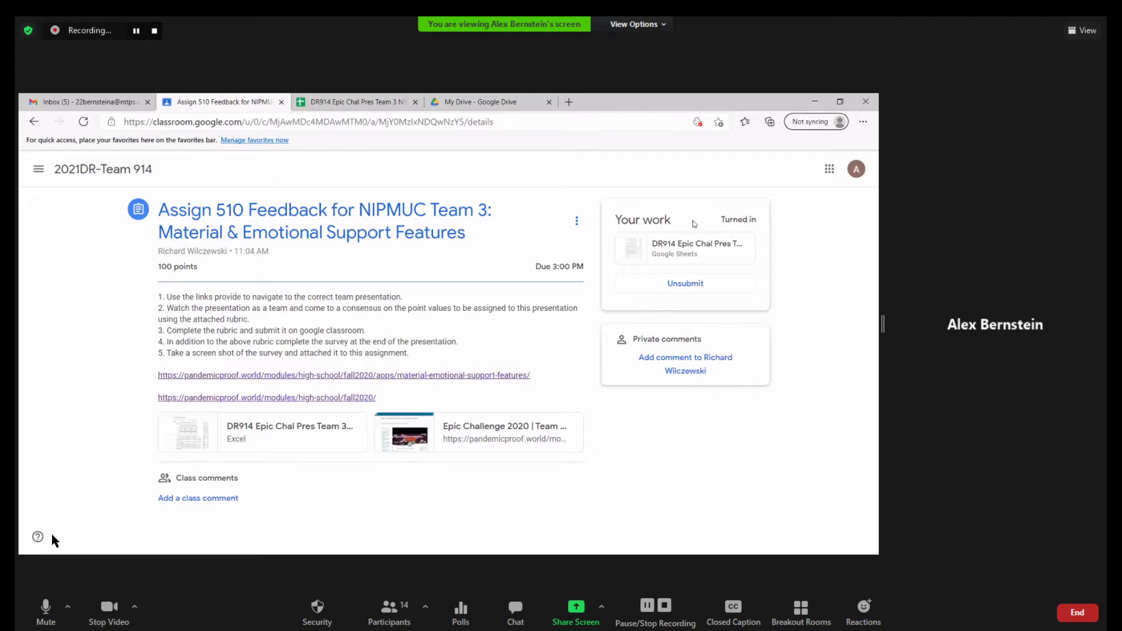
mouse_move(608, 217)
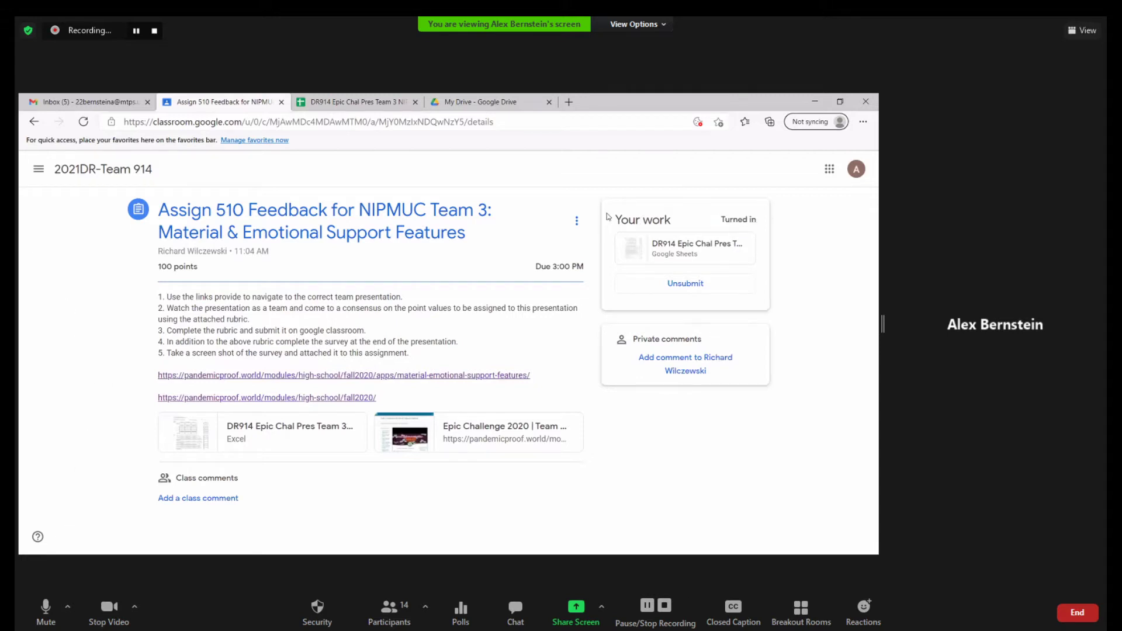
mouse_move(777, 256)
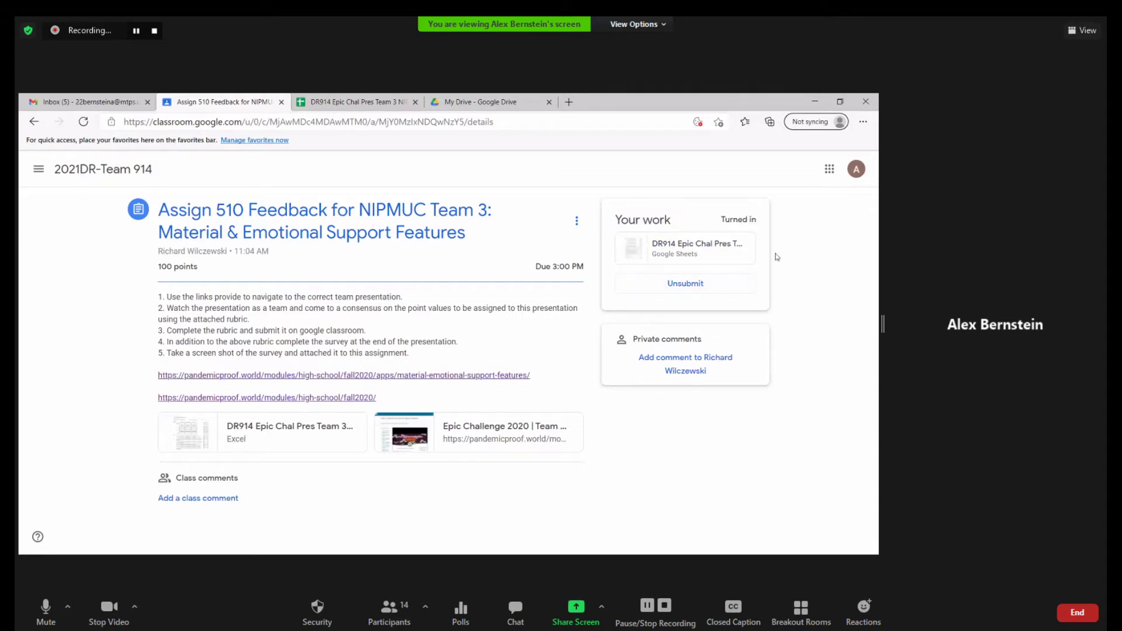
mouse_move(505, 302)
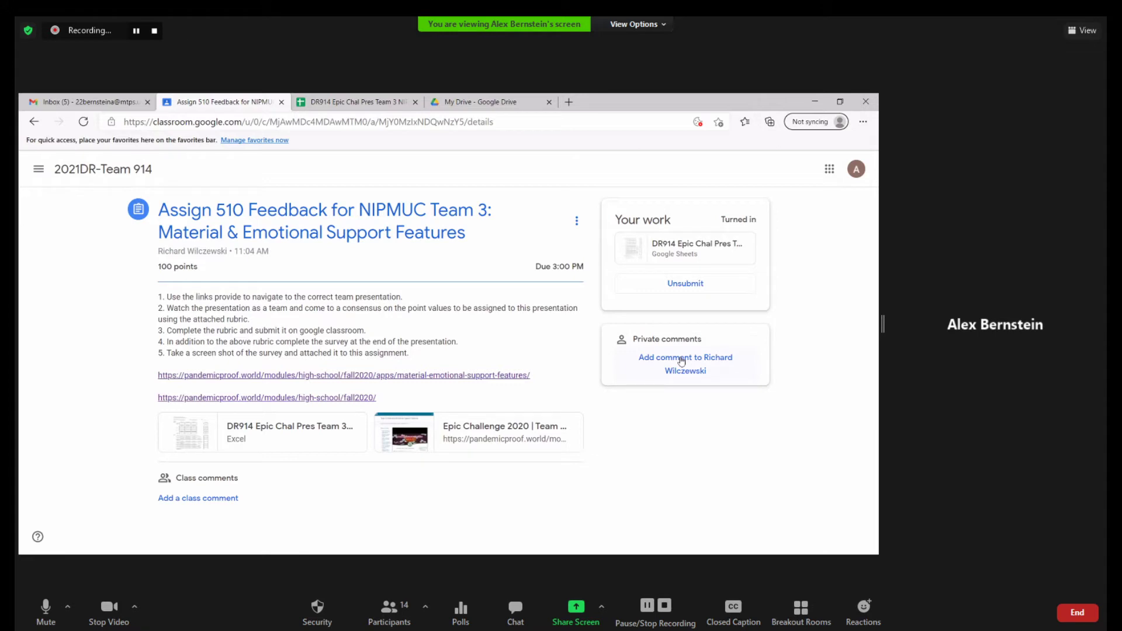
mouse_move(164, 421)
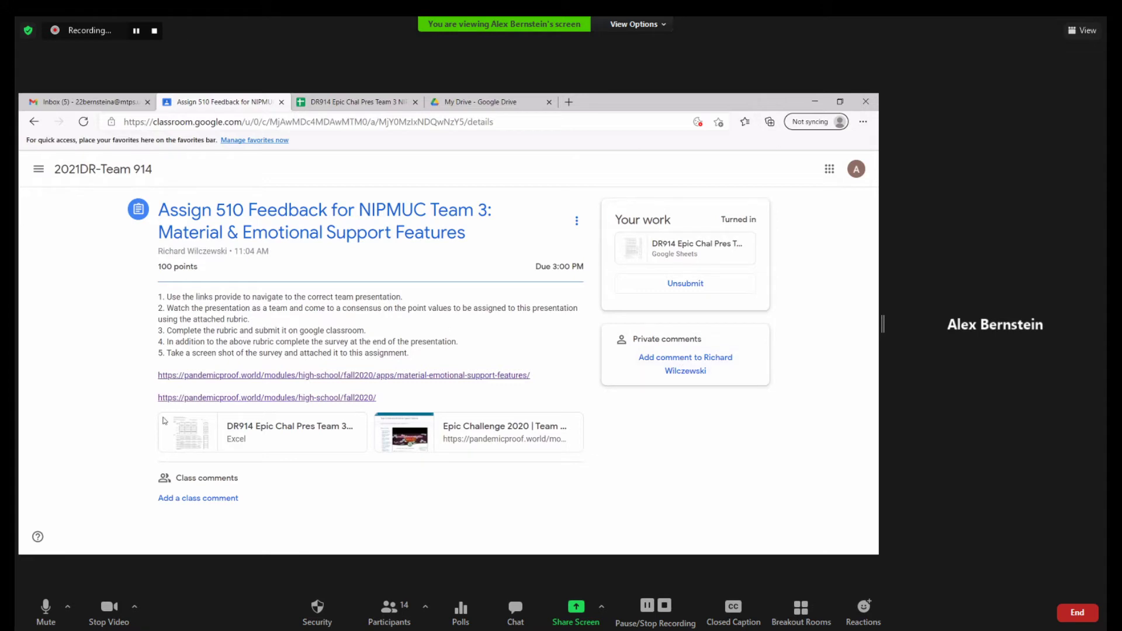
mouse_move(750, 323)
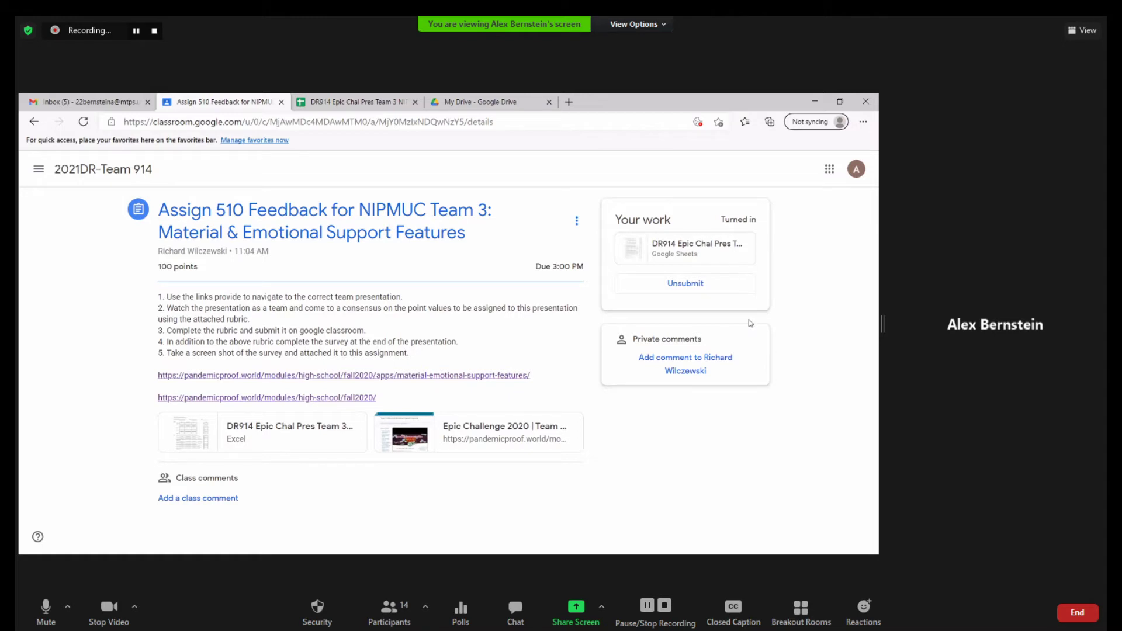
mouse_move(764, 424)
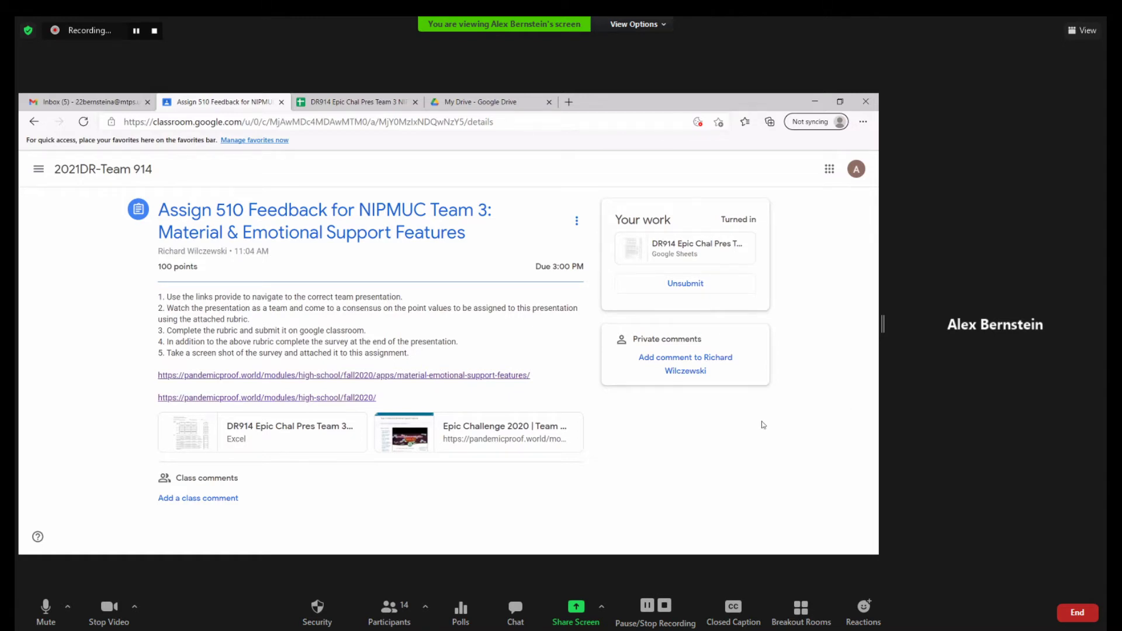
mouse_move(272, 432)
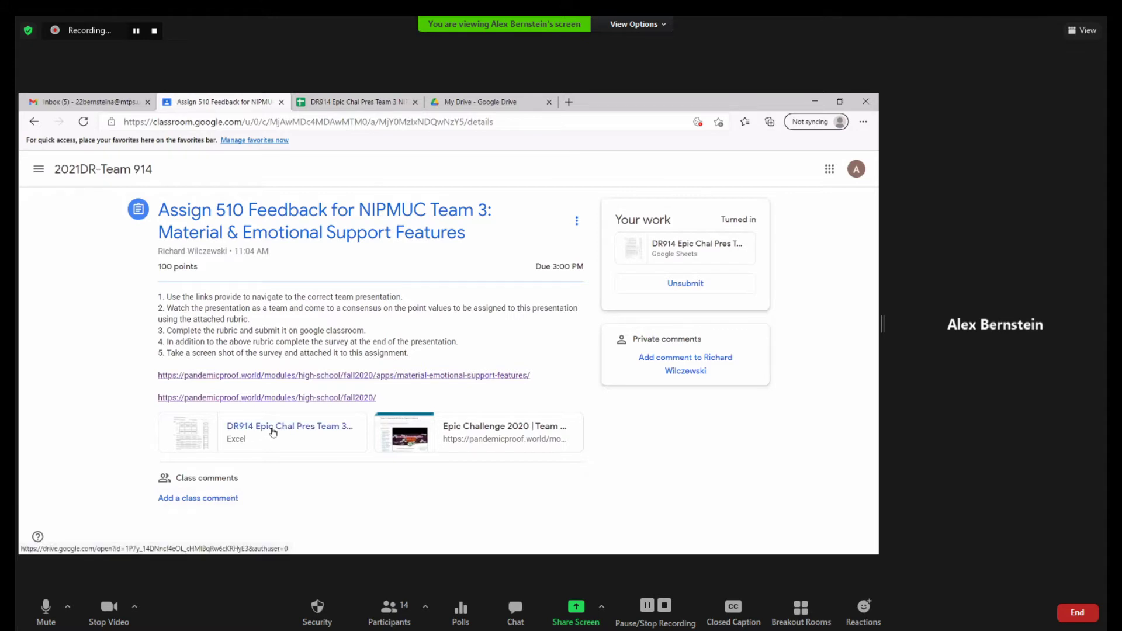
mouse_move(309, 505)
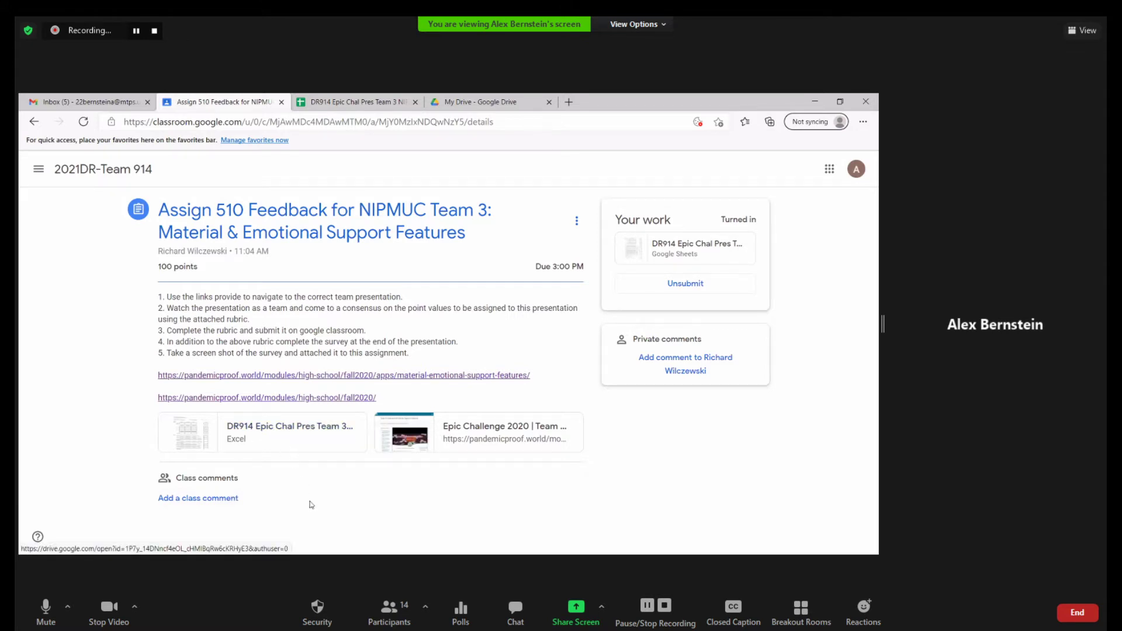
mouse_move(344, 478)
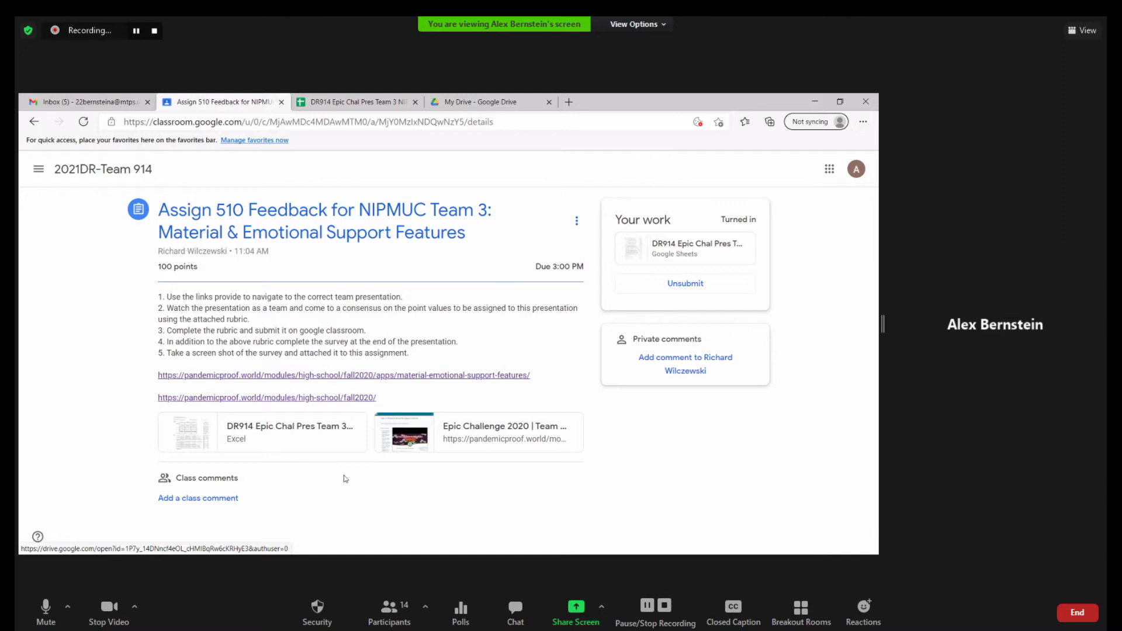
mouse_move(363, 539)
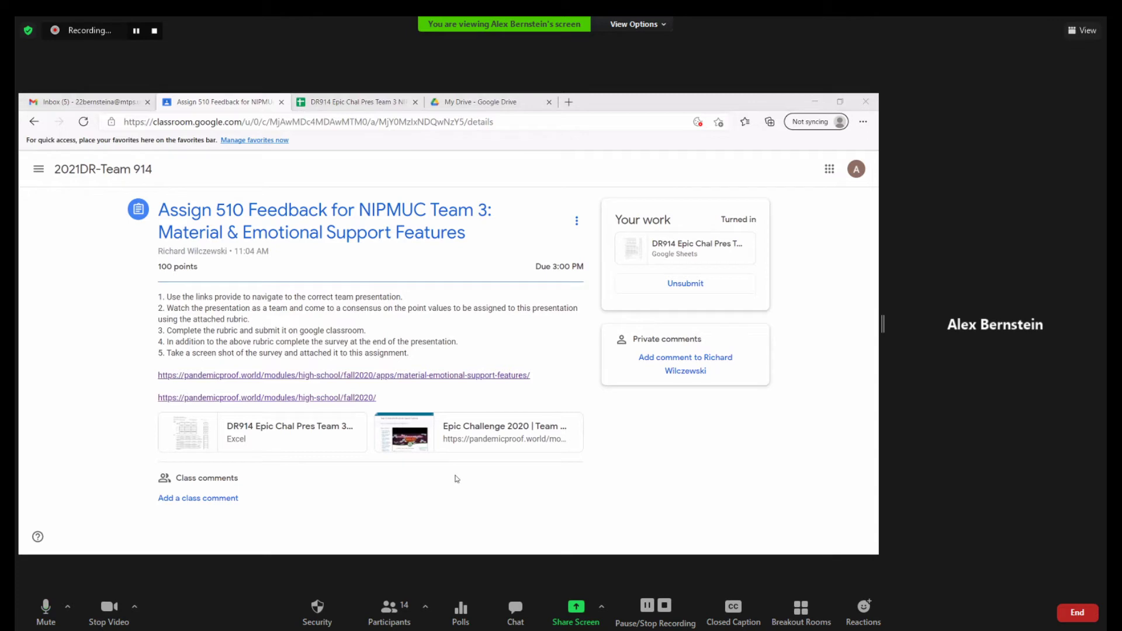
mouse_move(654, 313)
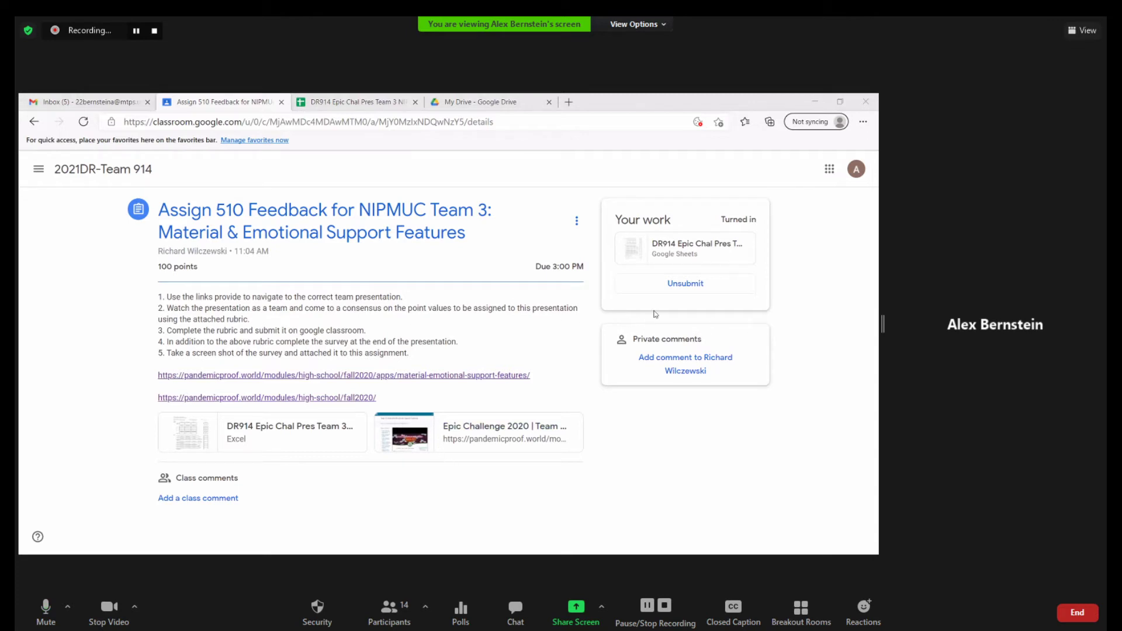
Step: Unsubmit the assignment and remove the attached rubric sheet from the work
click(684, 283)
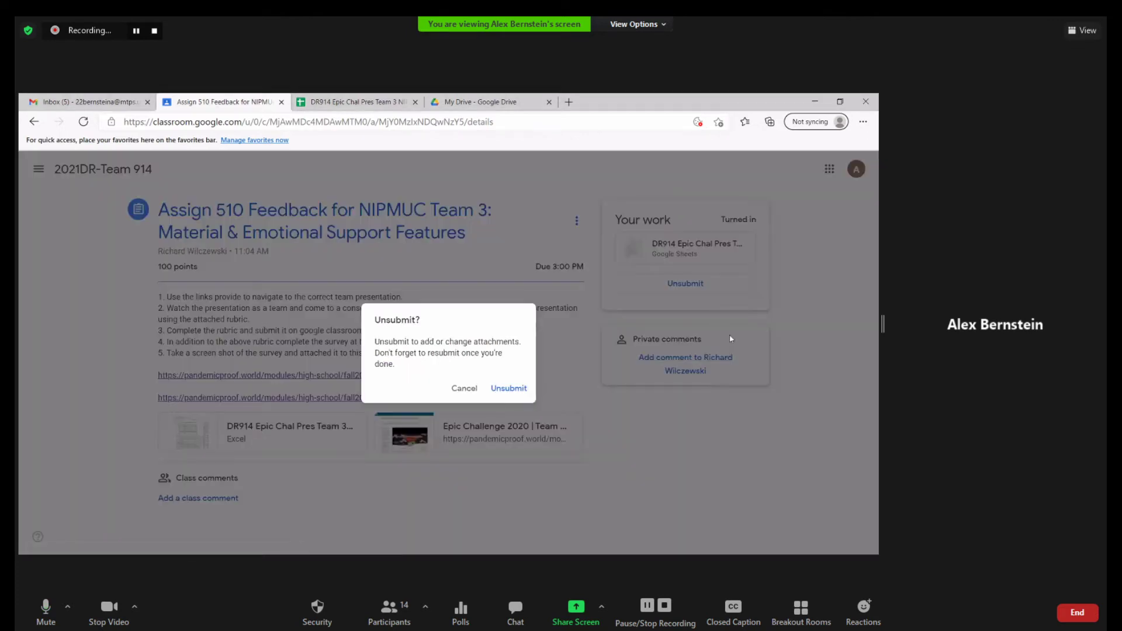
click(508, 388)
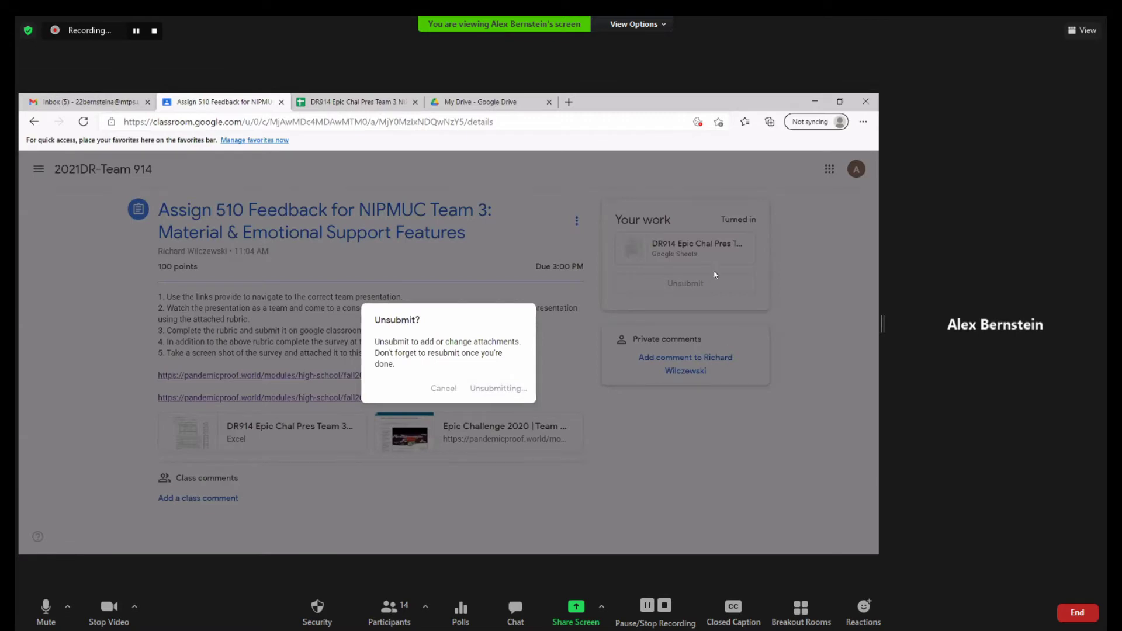
click(498, 388)
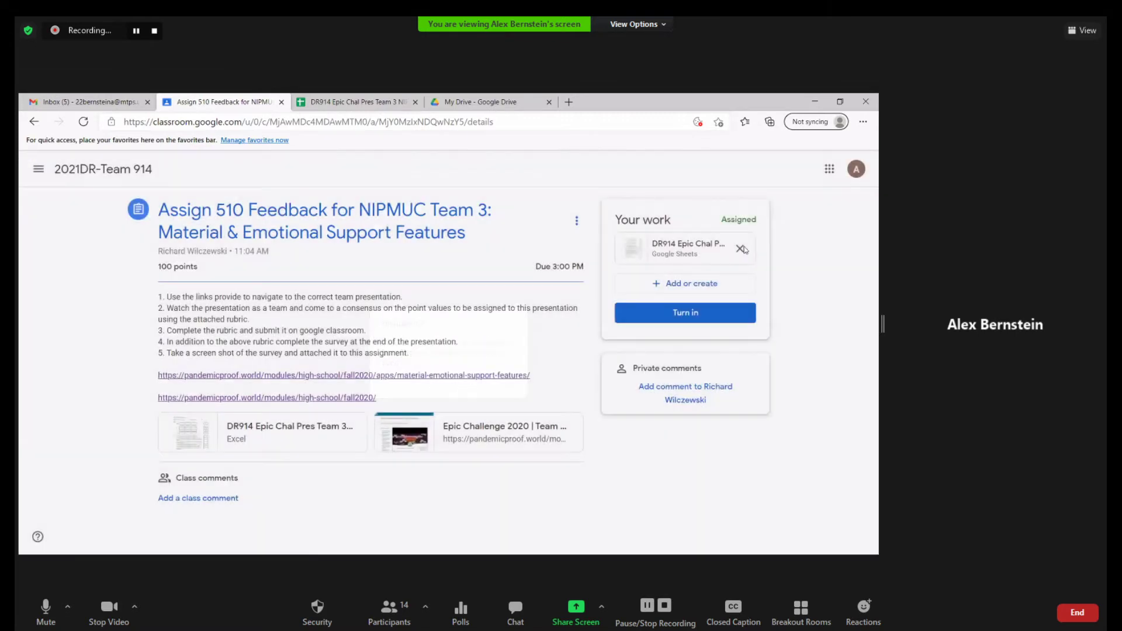
click(743, 249)
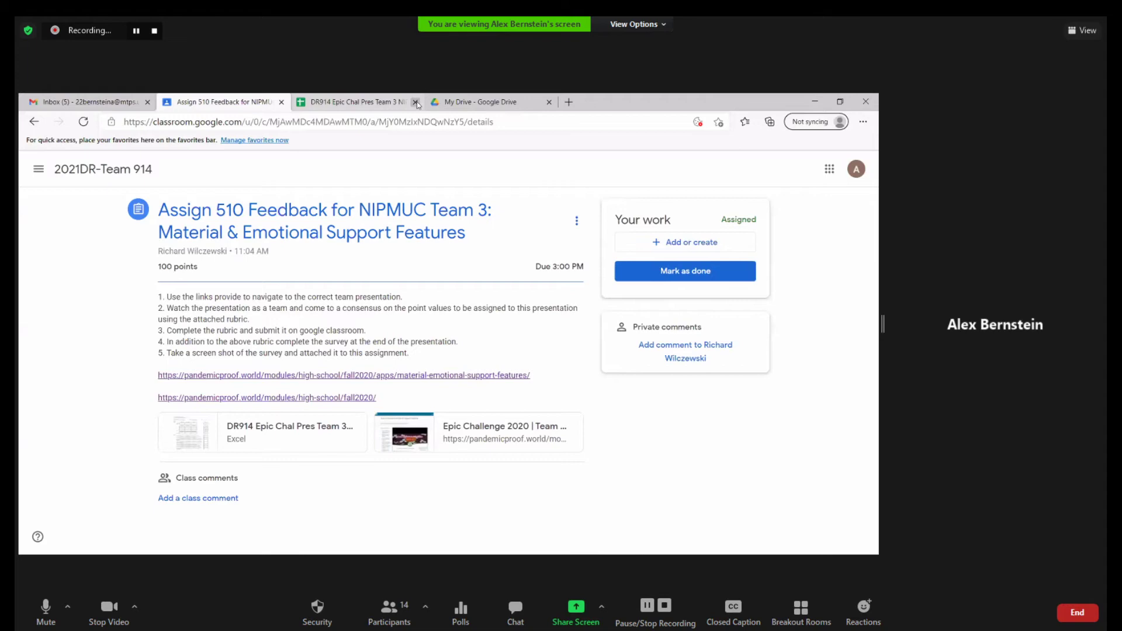
Step: Close the Sheets and Drive tabs and go to the 2021DR-Team 914 class stream
click(417, 102)
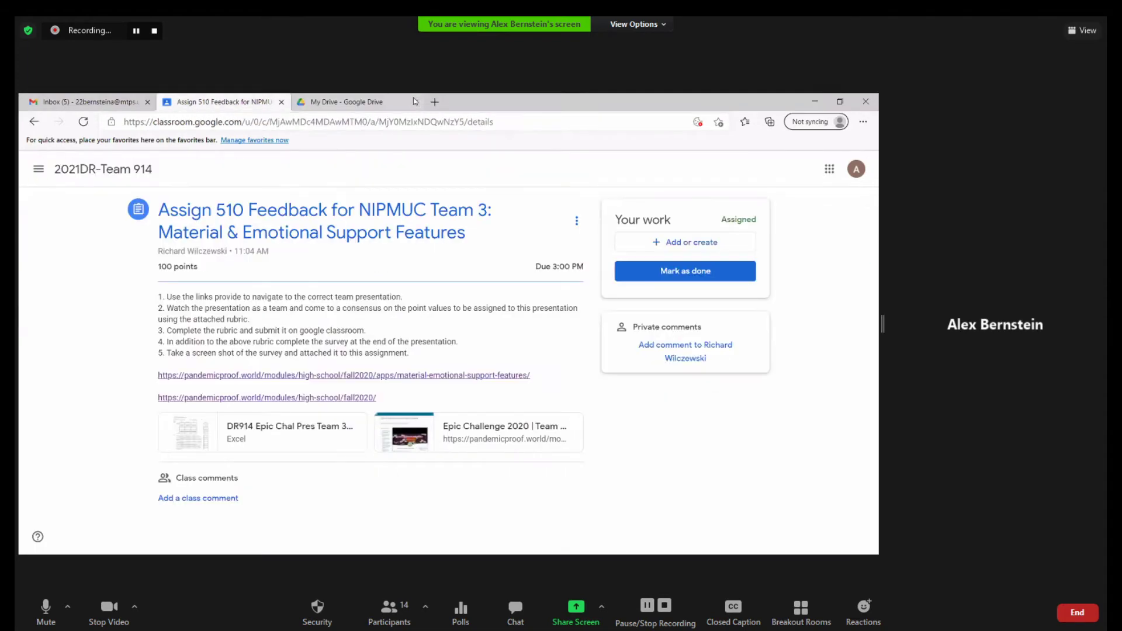
click(397, 102)
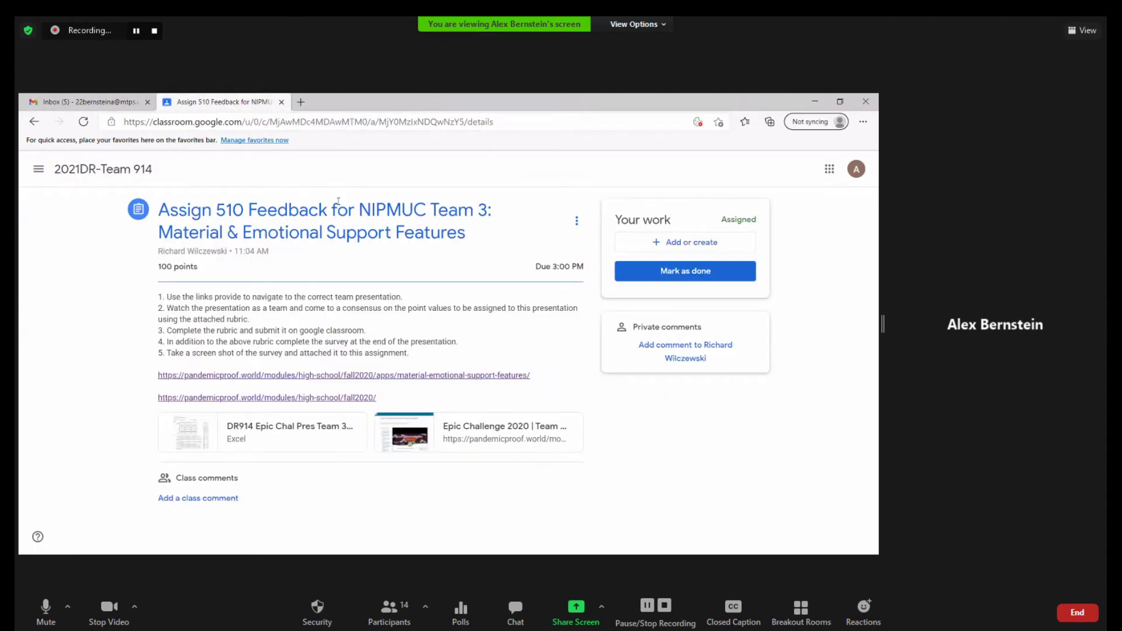
mouse_move(103, 168)
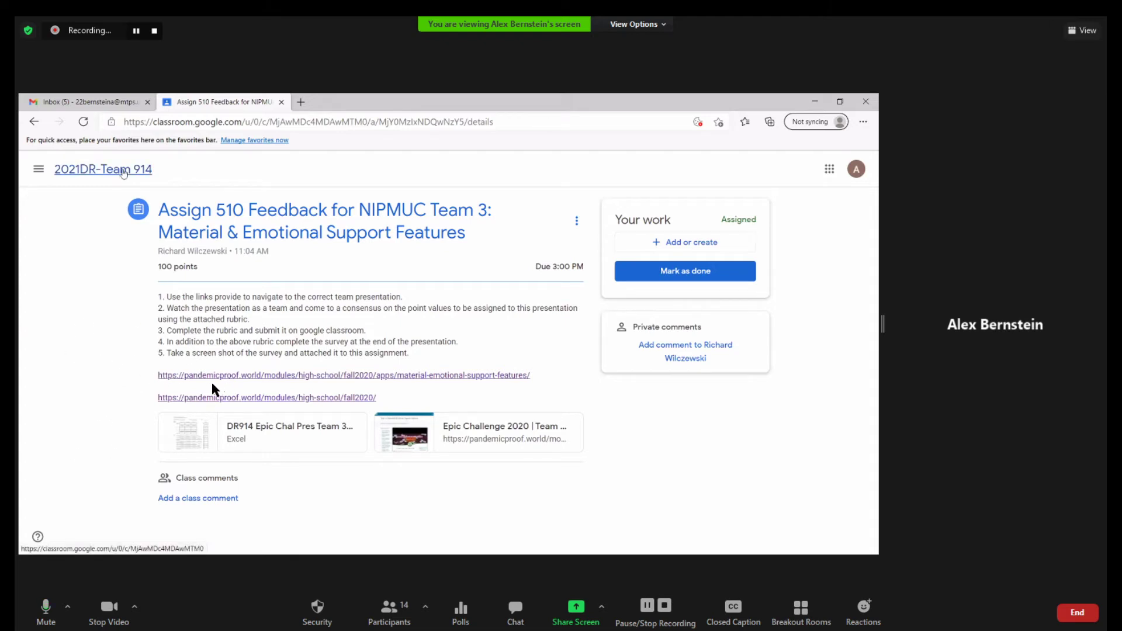
mouse_move(127, 378)
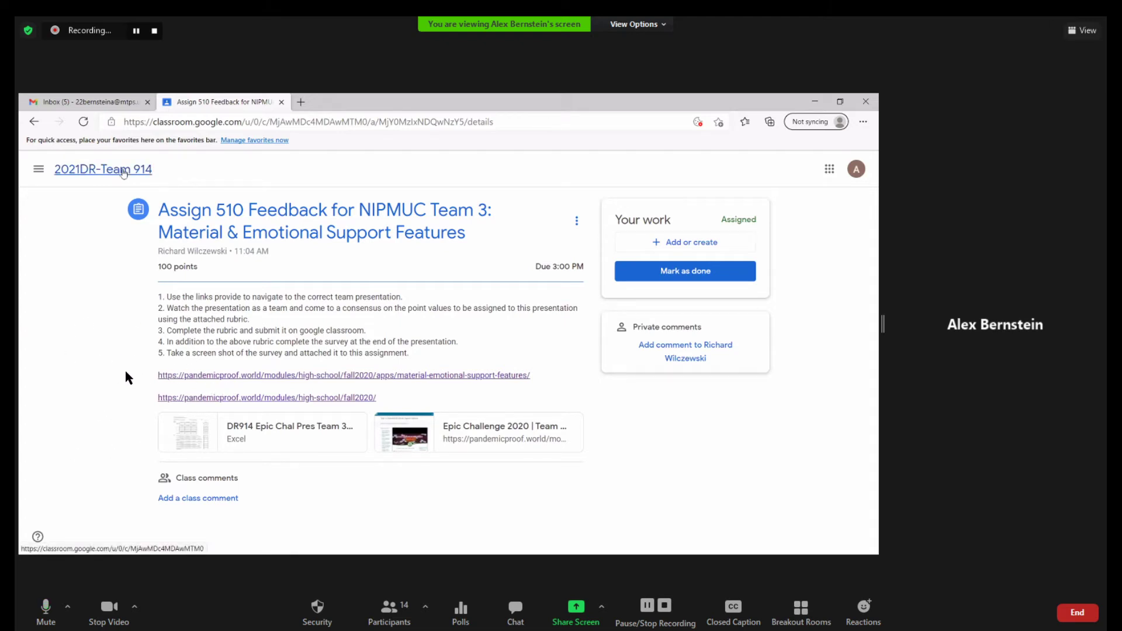
click(102, 168)
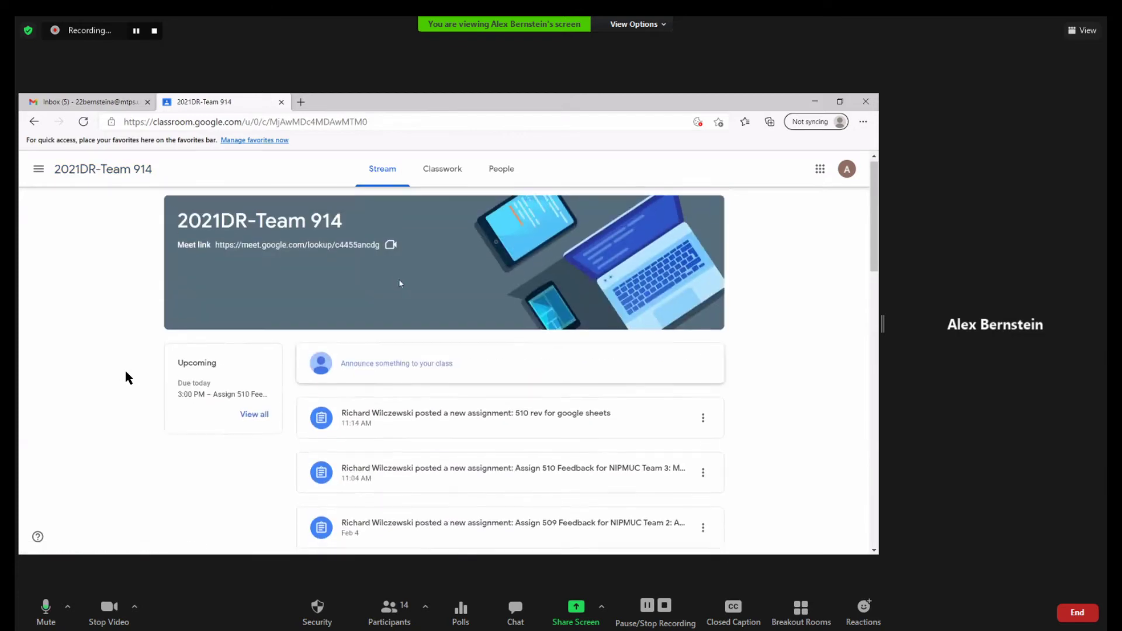
Step: Reopen the Assign 510 Feedback for NIPMUC Team 3 post from the stream
scroll(down, 3)
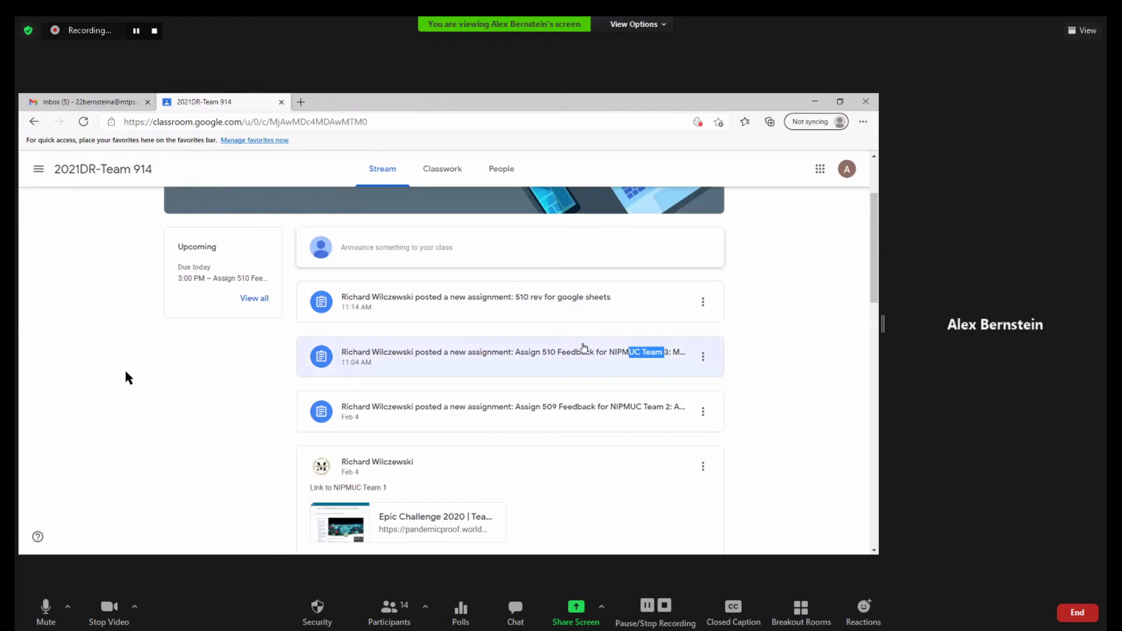
click(475, 352)
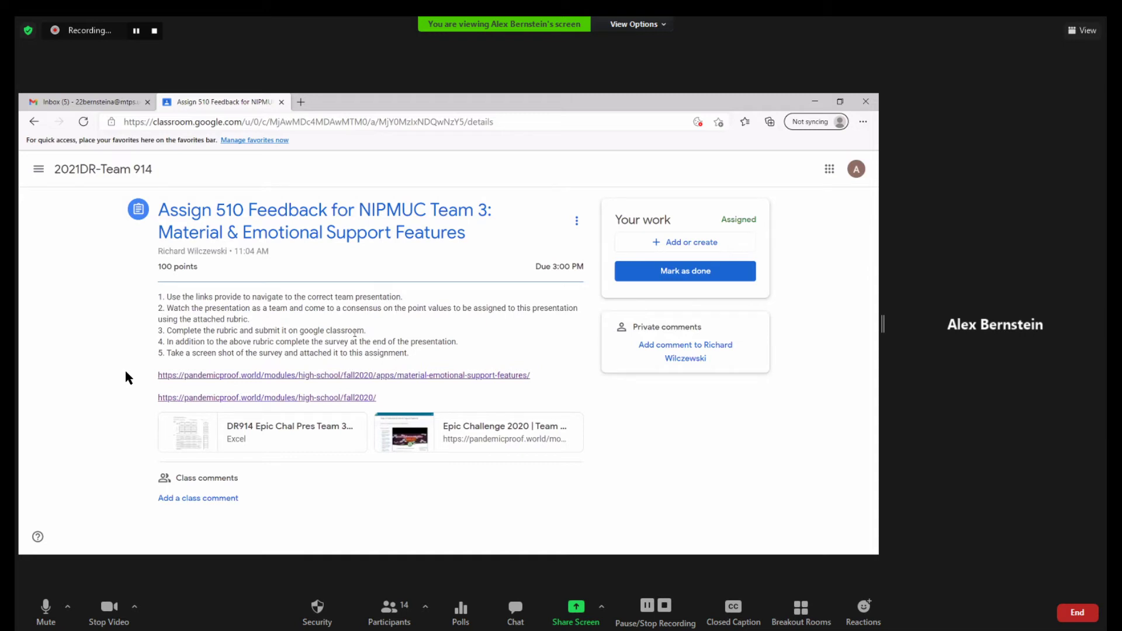
mouse_move(248, 441)
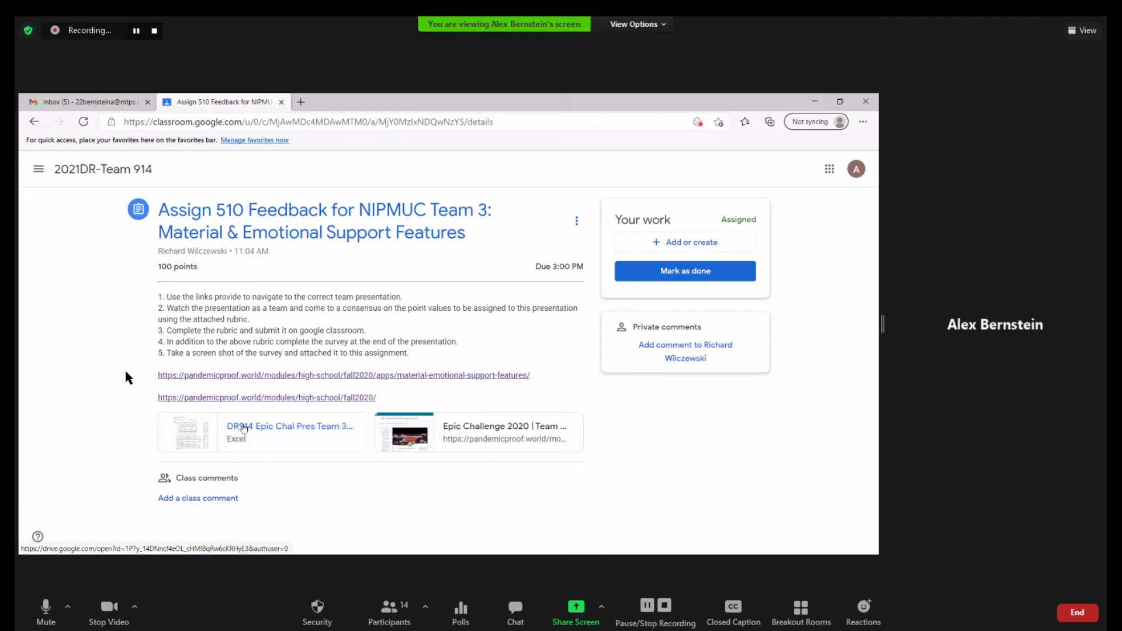
Step: Preview the DR914 Excel attachment and open it with Google Sheets
click(261, 433)
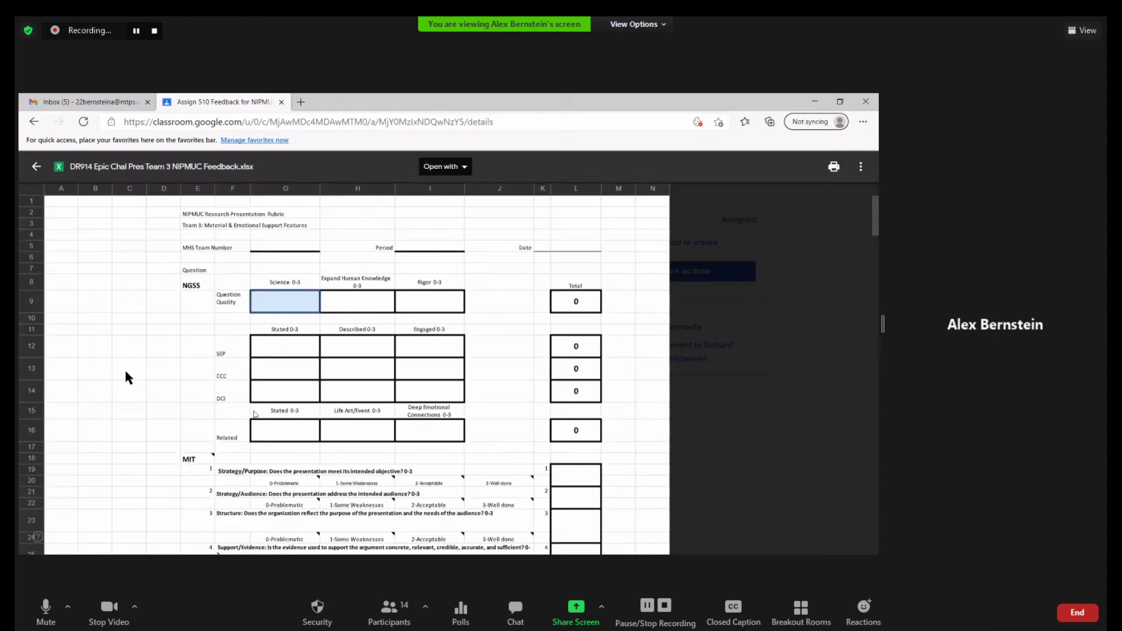
mouse_move(295, 308)
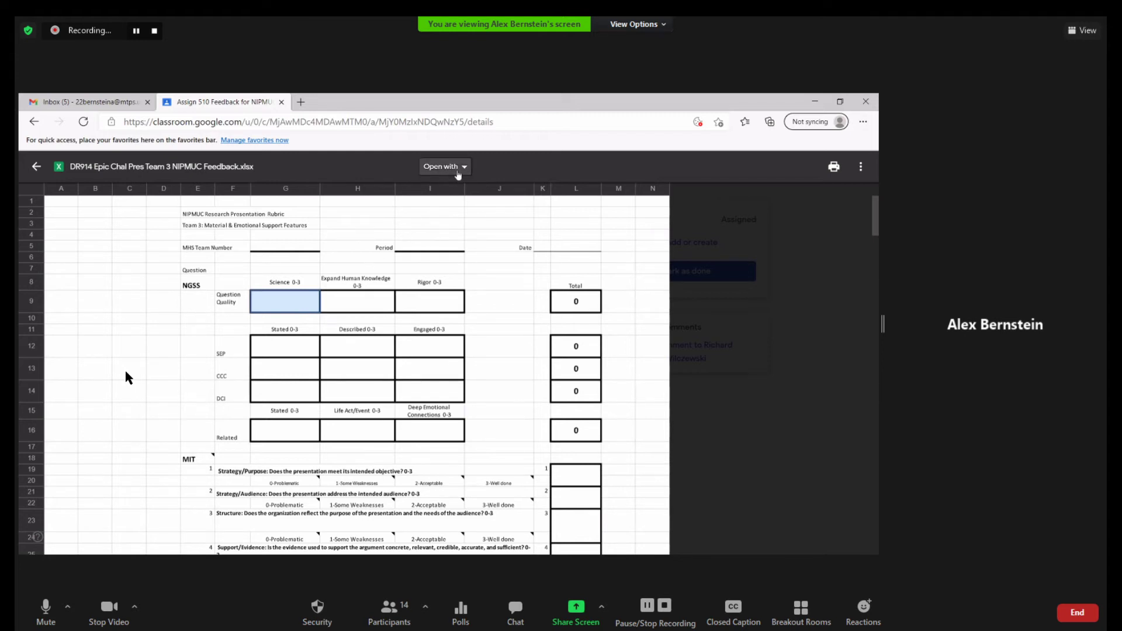
click(444, 166)
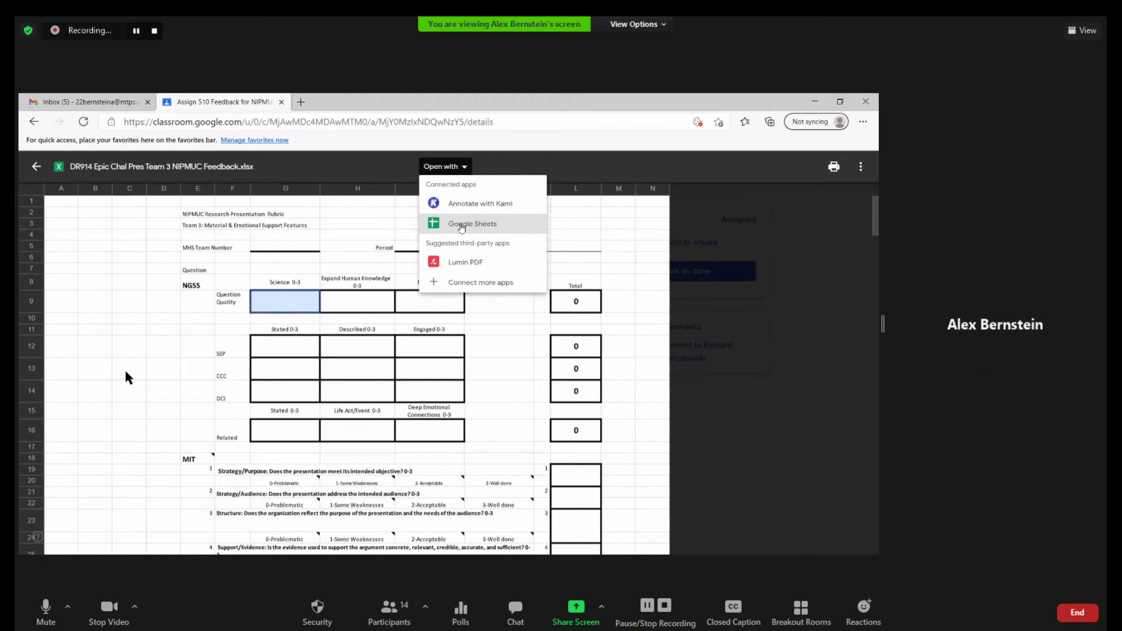
click(471, 223)
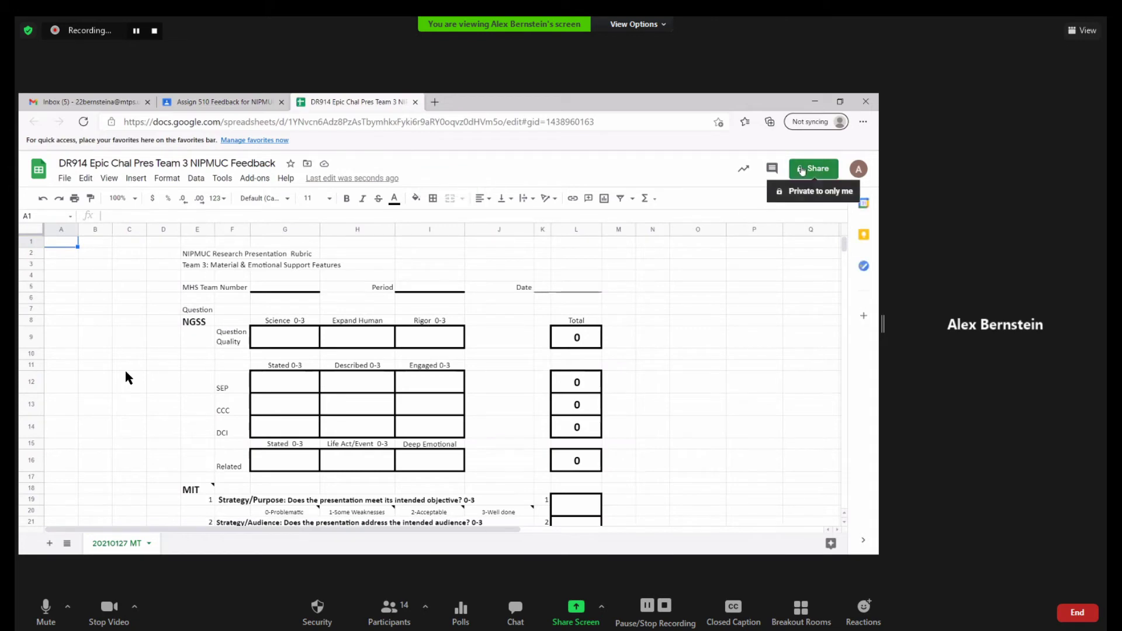
click(813, 169)
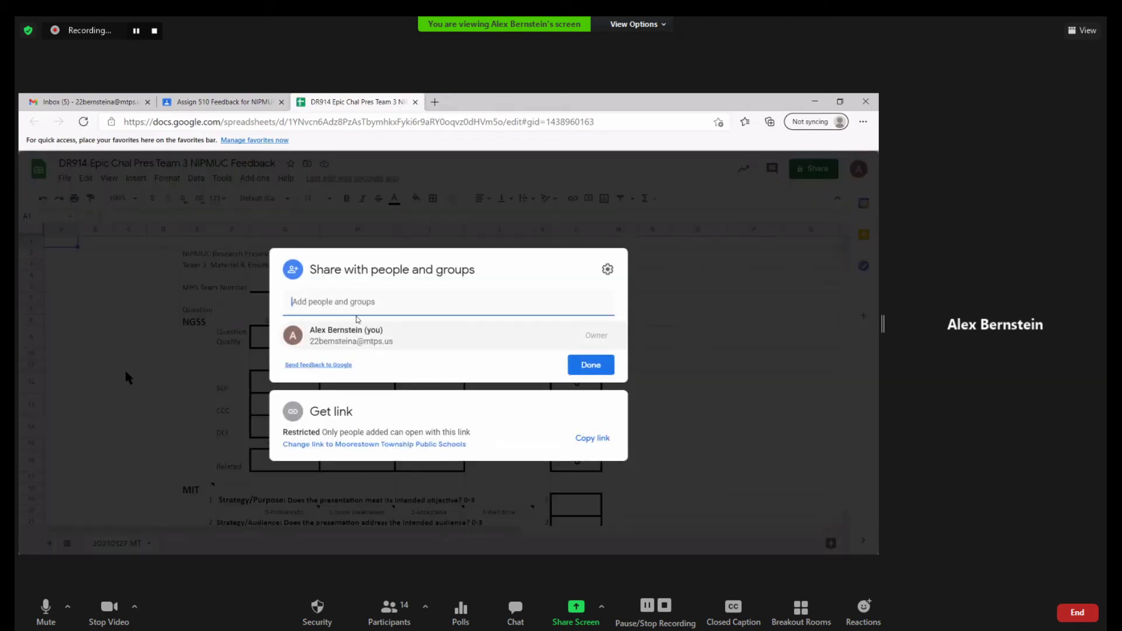
text(joshua Ernst cole Nicolai)
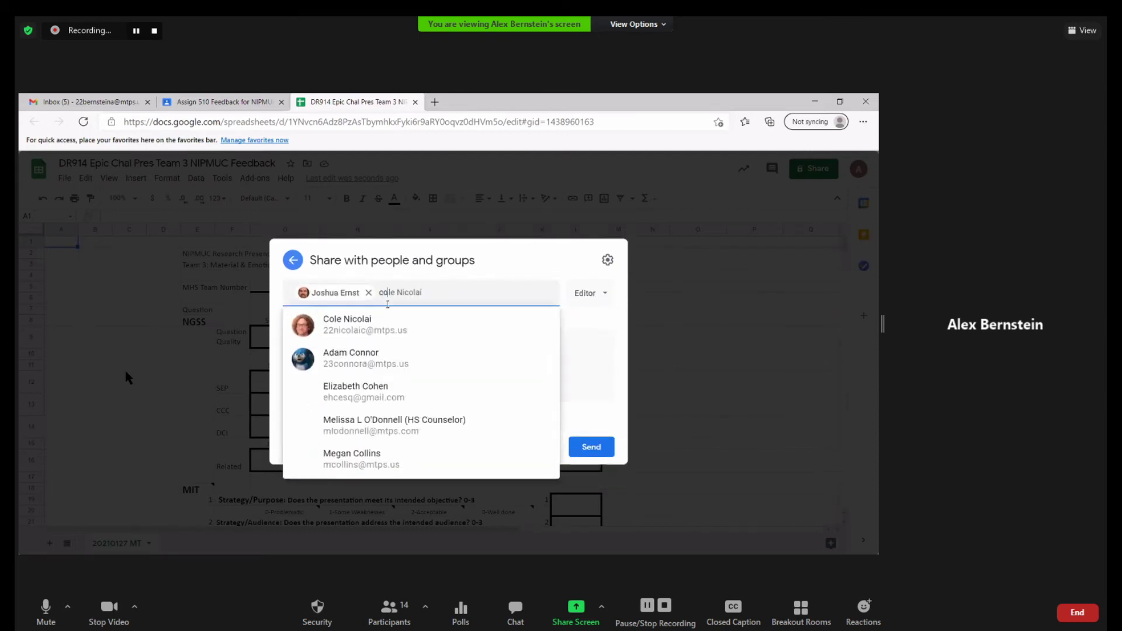
click(348, 324)
text(jaden)
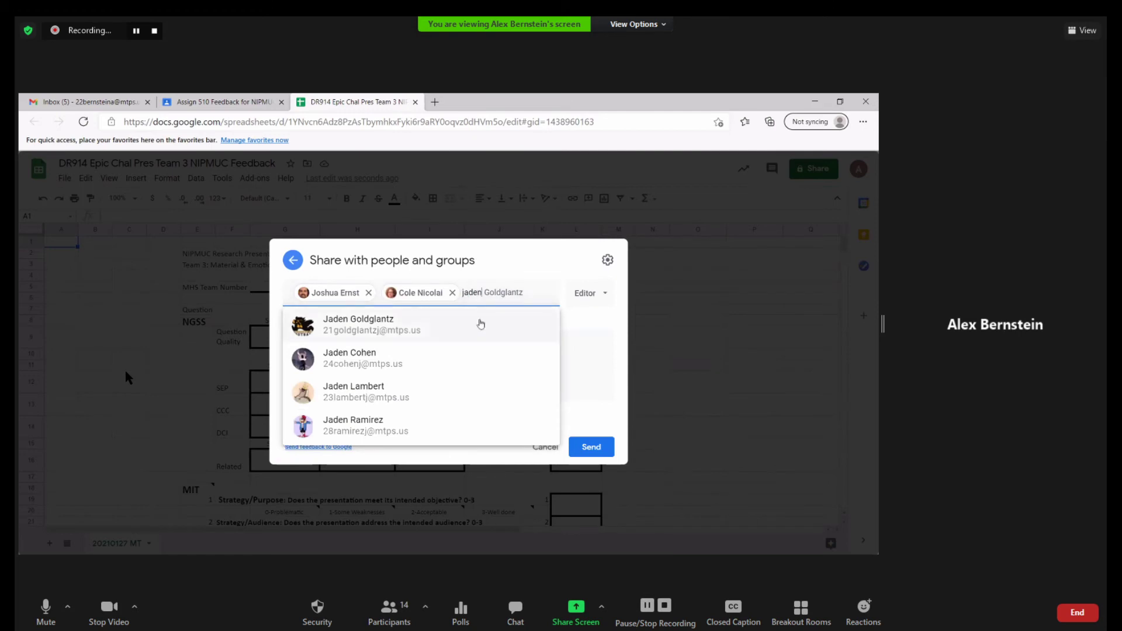
click(357, 324)
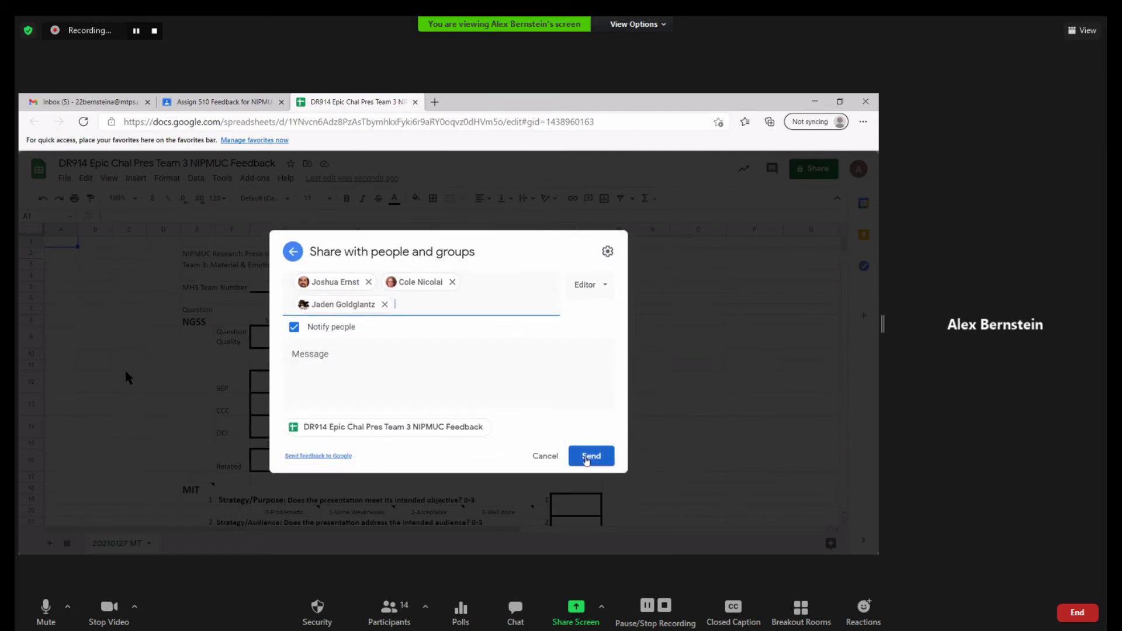
click(590, 456)
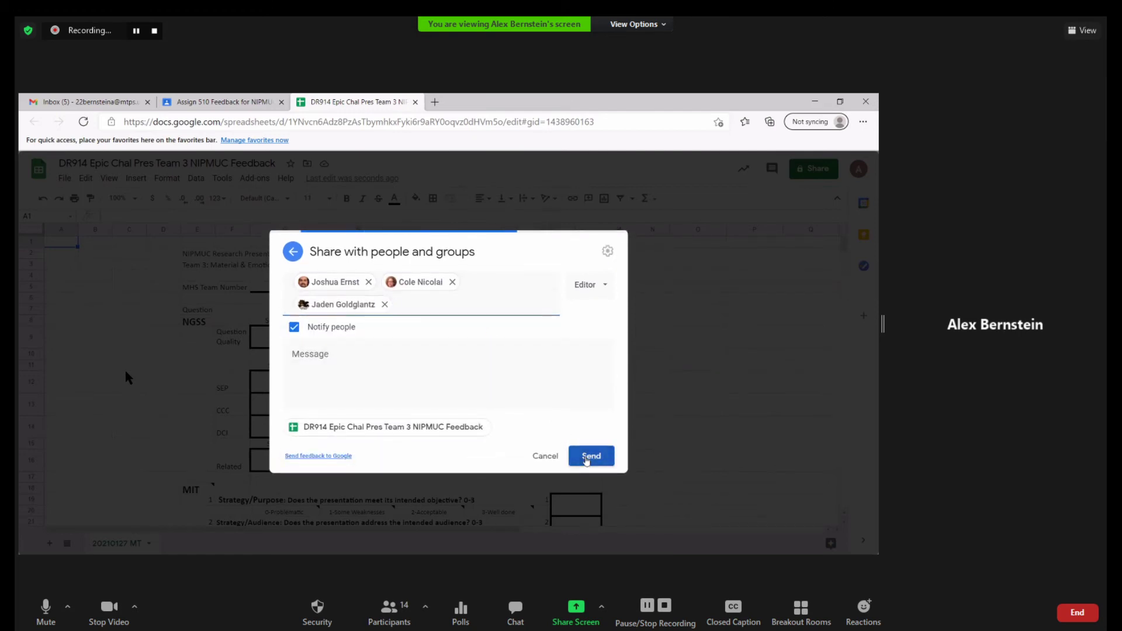
click(591, 456)
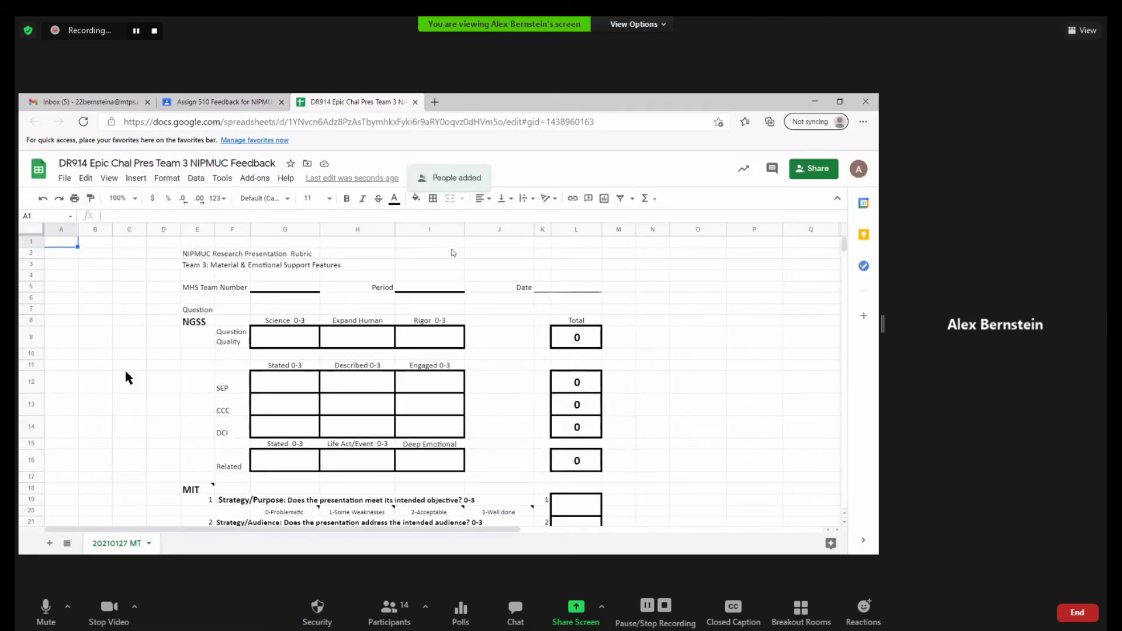
Step: Scroll down the rubric sheet to the Question Quality row for scoring
scroll(down, 3)
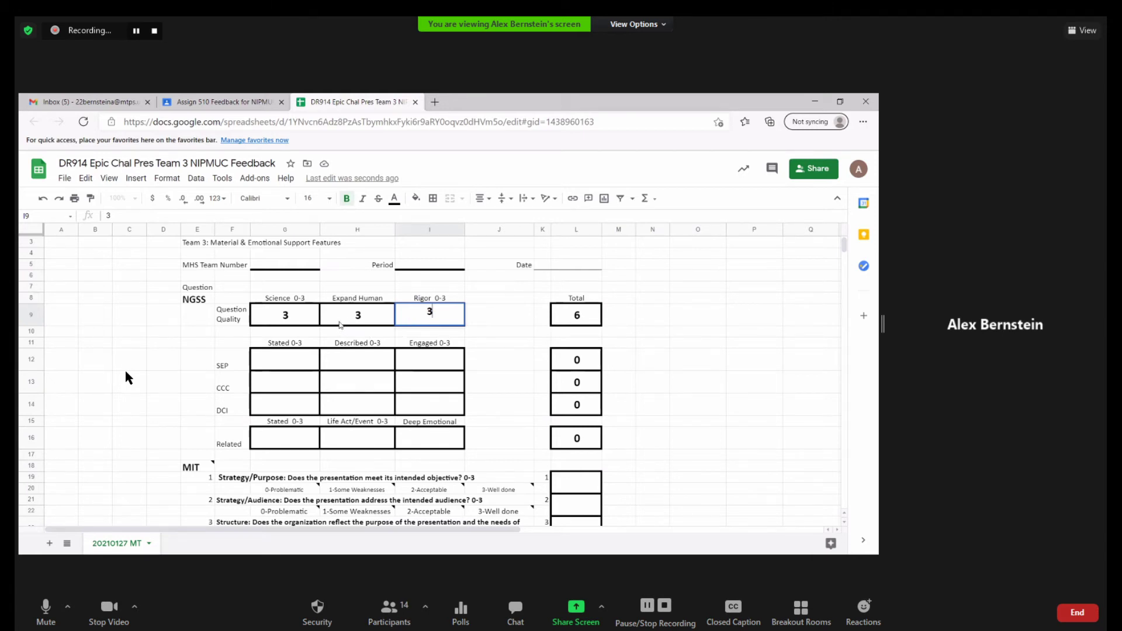
mouse_move(289, 277)
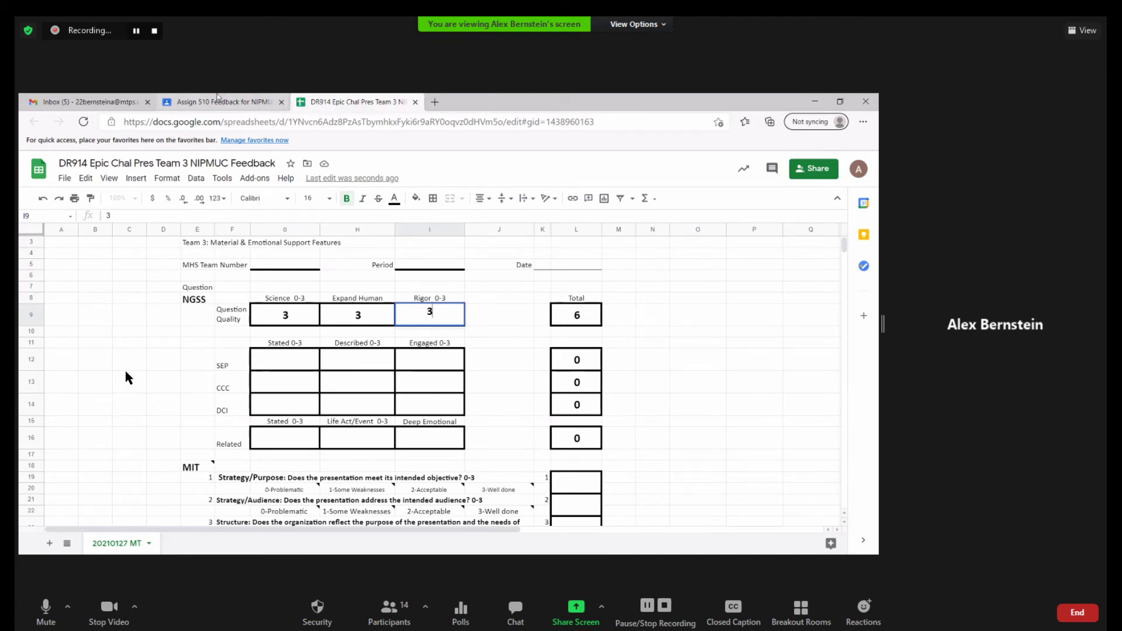
Step: Return to the Classroom assignment and close the Excel rubric file preview
click(222, 102)
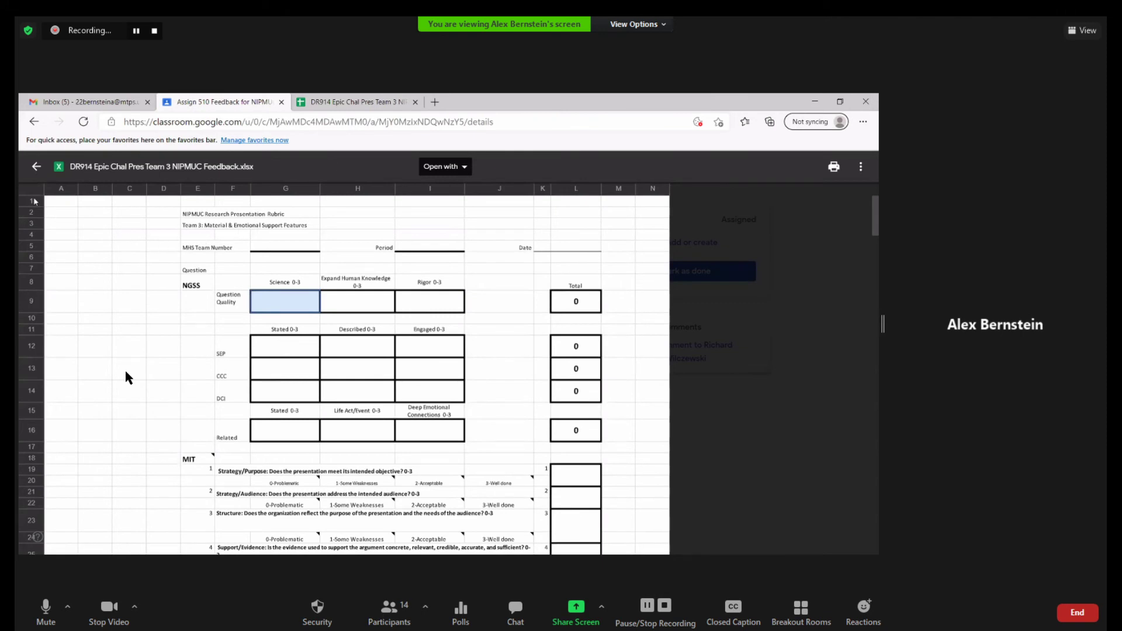
mouse_move(35, 167)
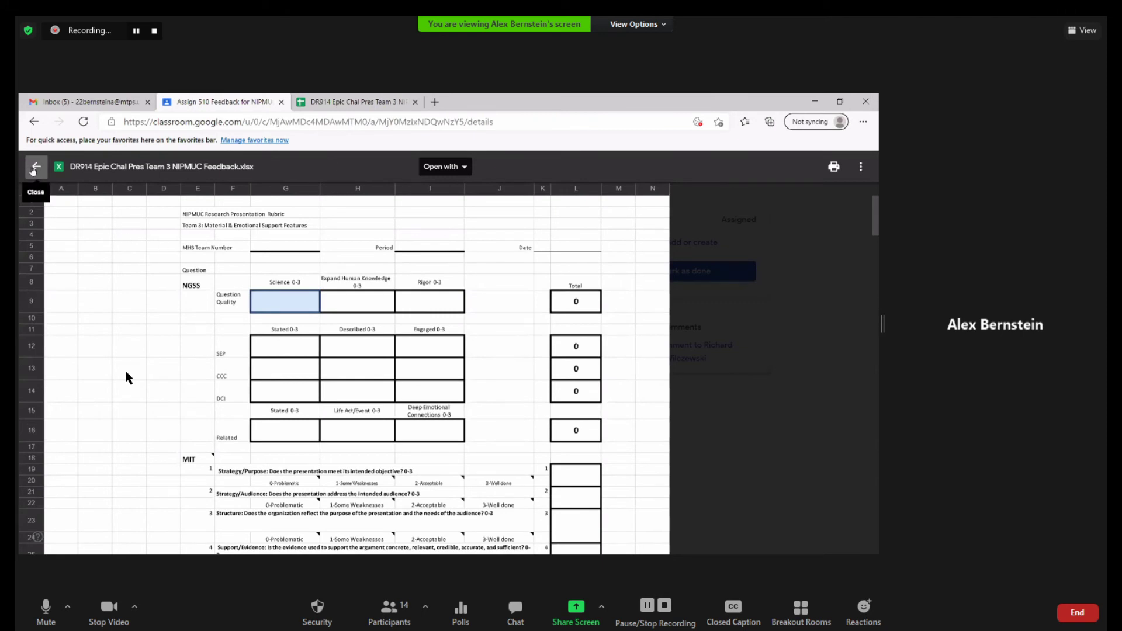
click(35, 167)
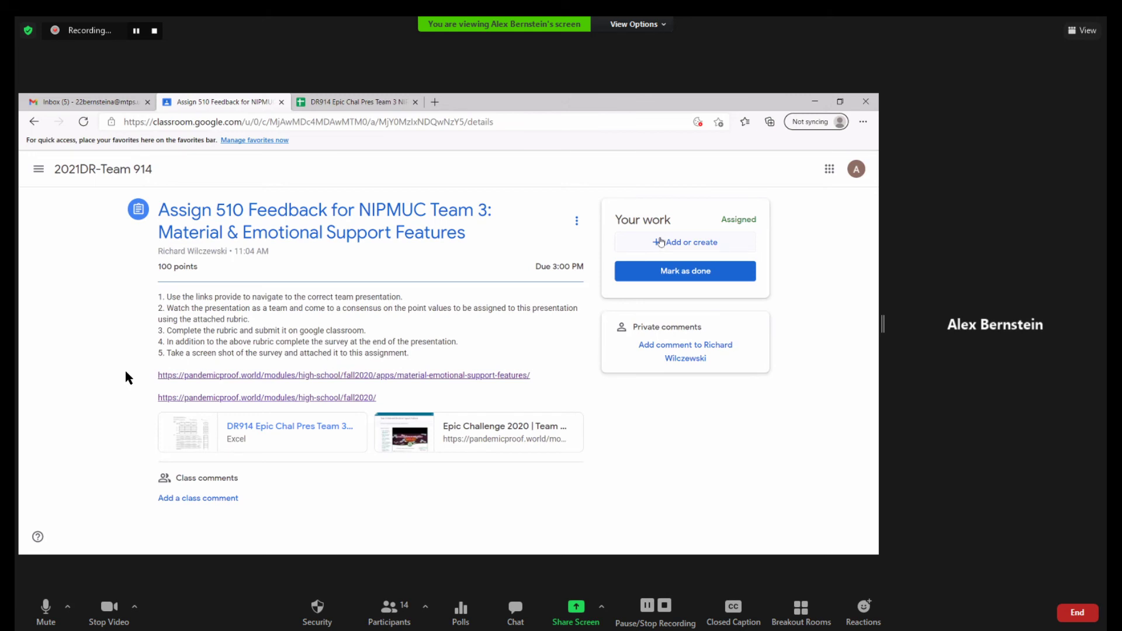
Step: Attach the DR914 feedback rubric Sheets file from Google Drive as the assignment's work
click(685, 242)
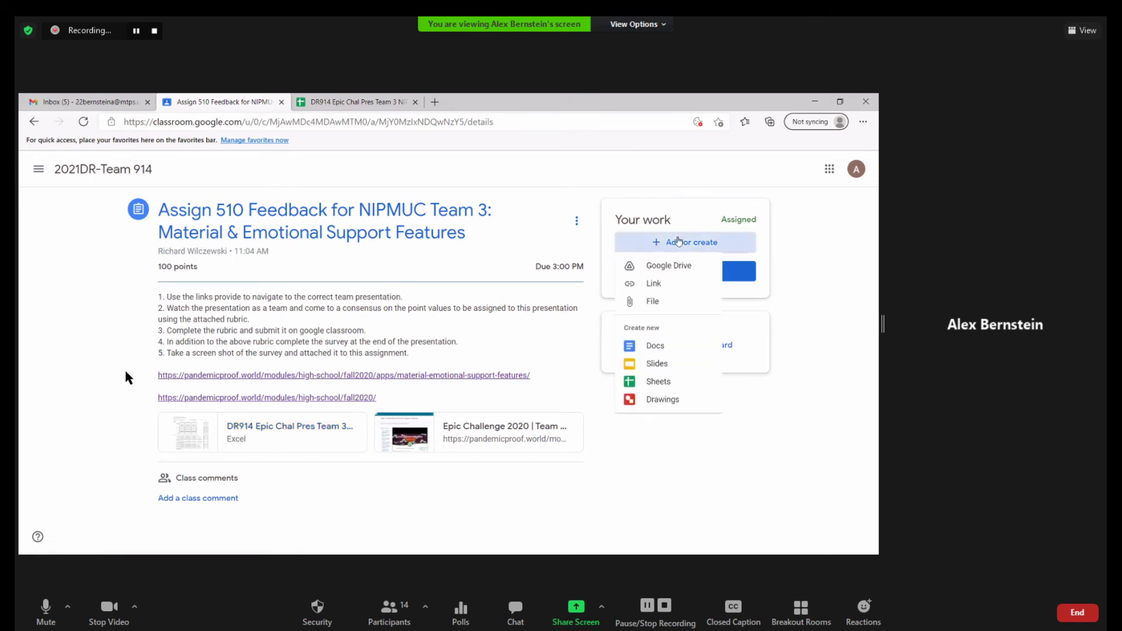
mouse_move(669, 265)
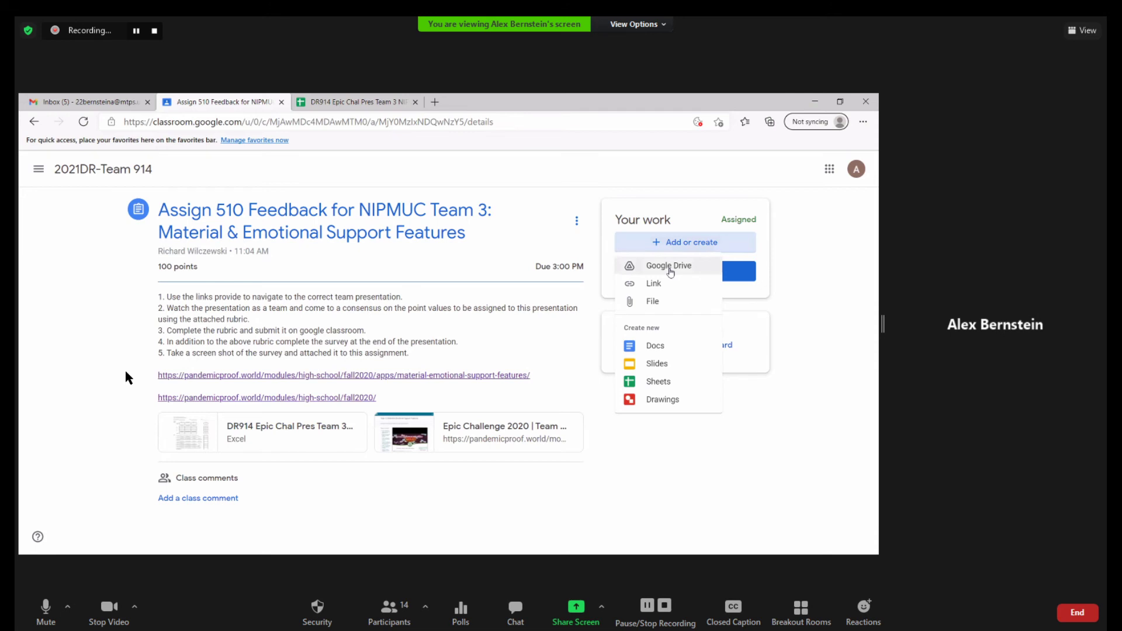
click(668, 266)
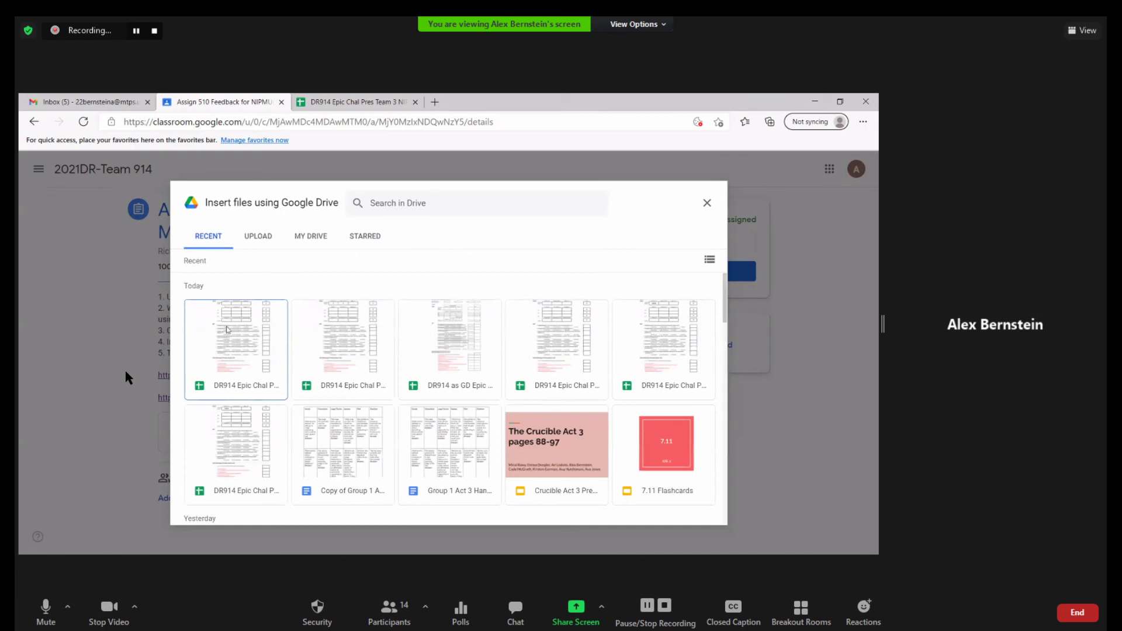
mouse_move(242, 360)
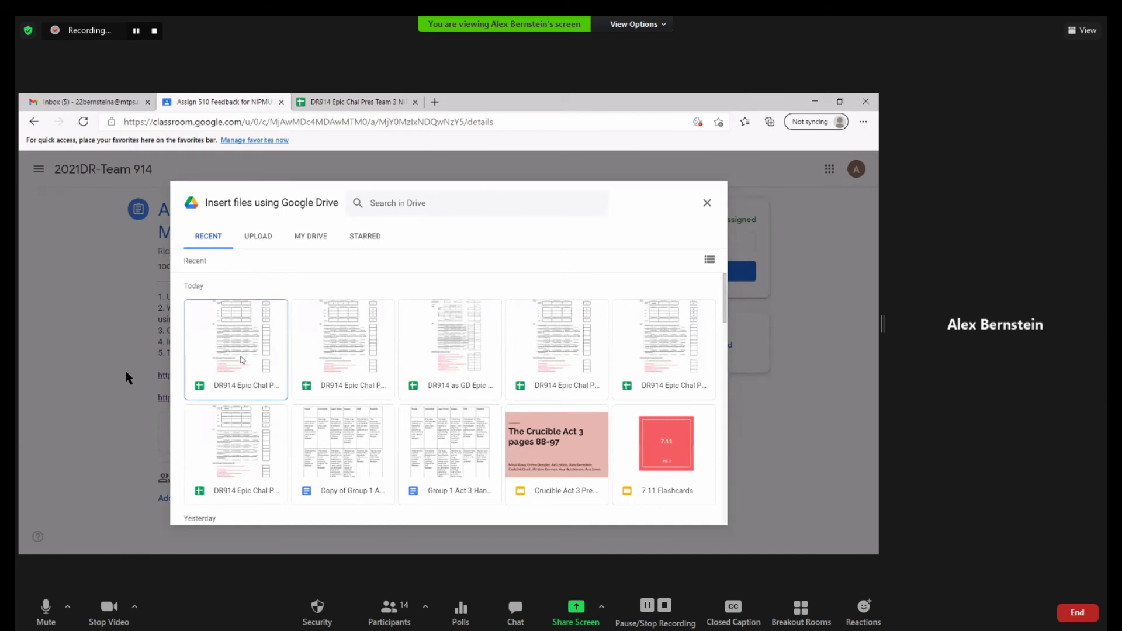
click(235, 348)
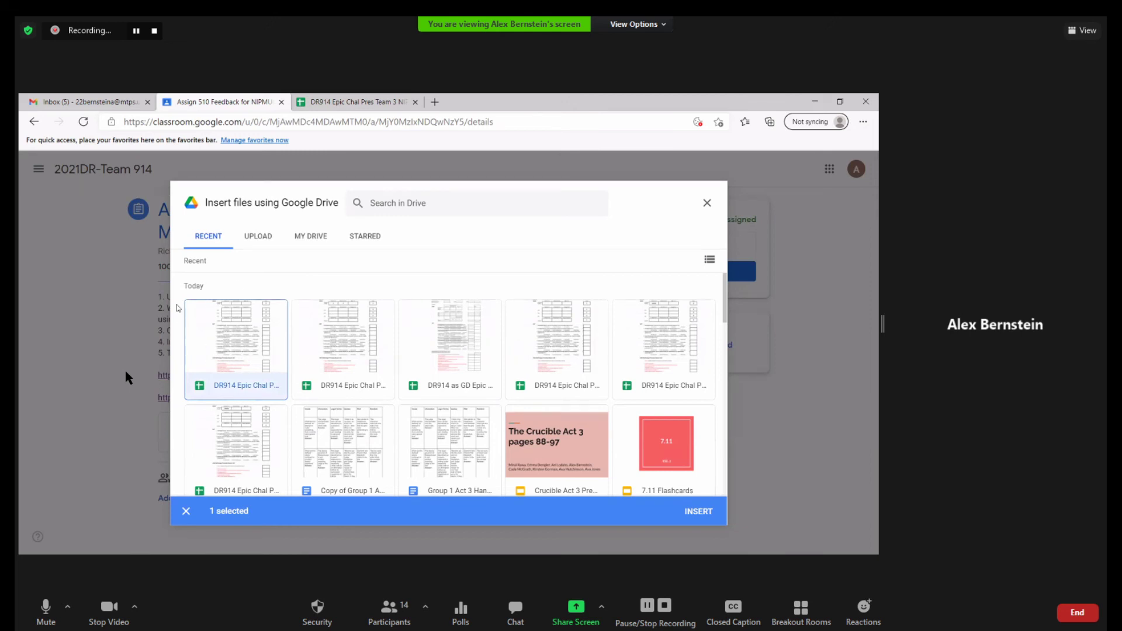
mouse_move(393, 137)
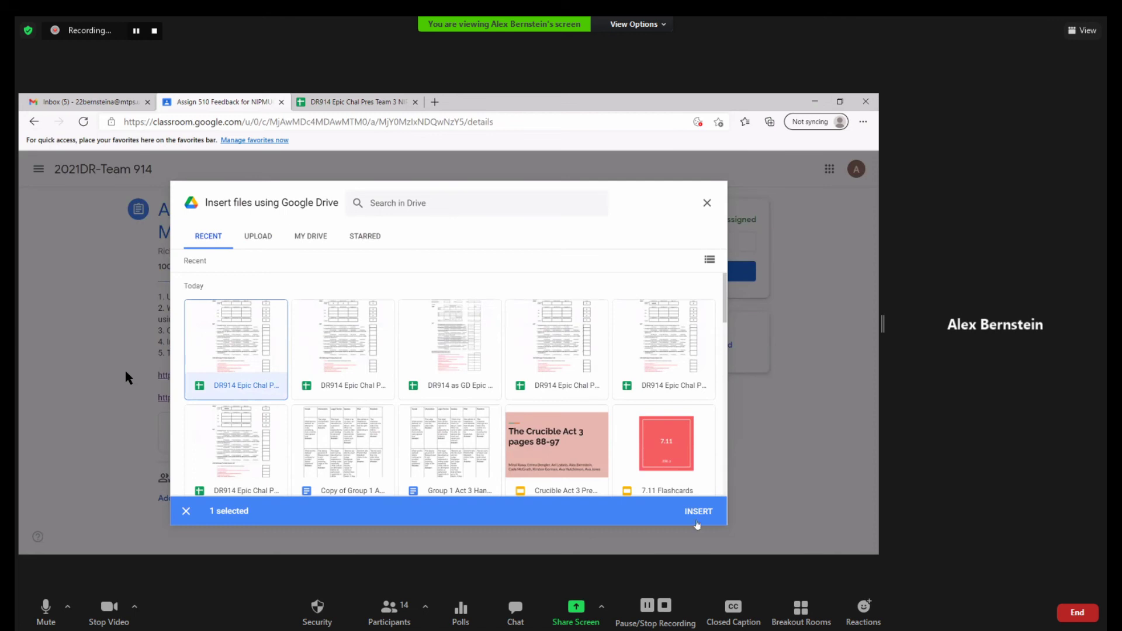
mouse_move(592, 498)
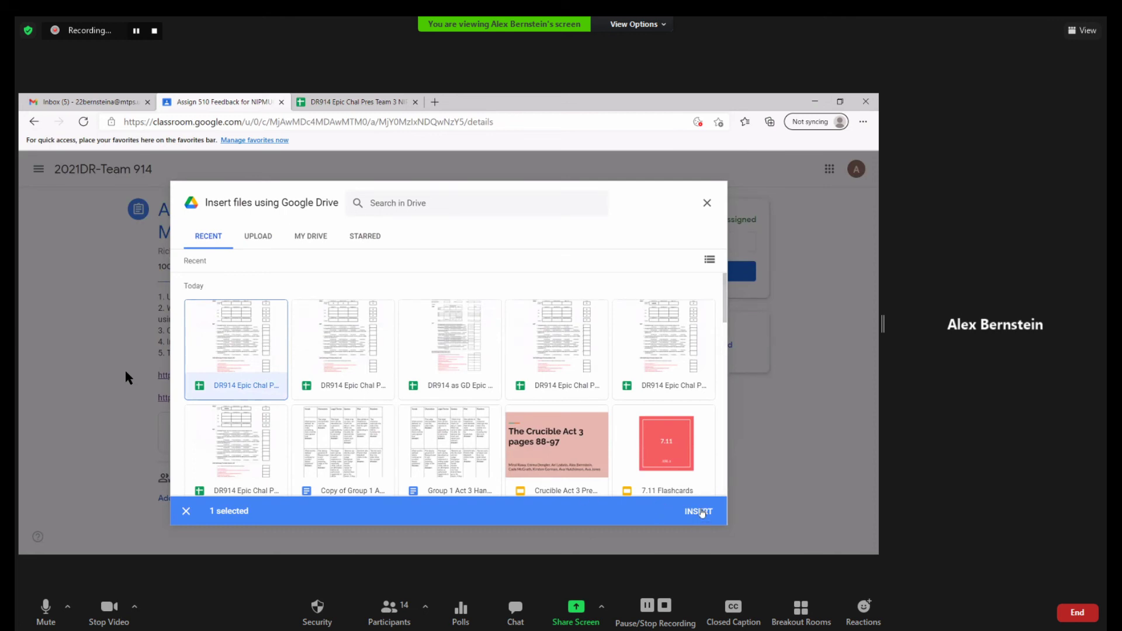
click(697, 511)
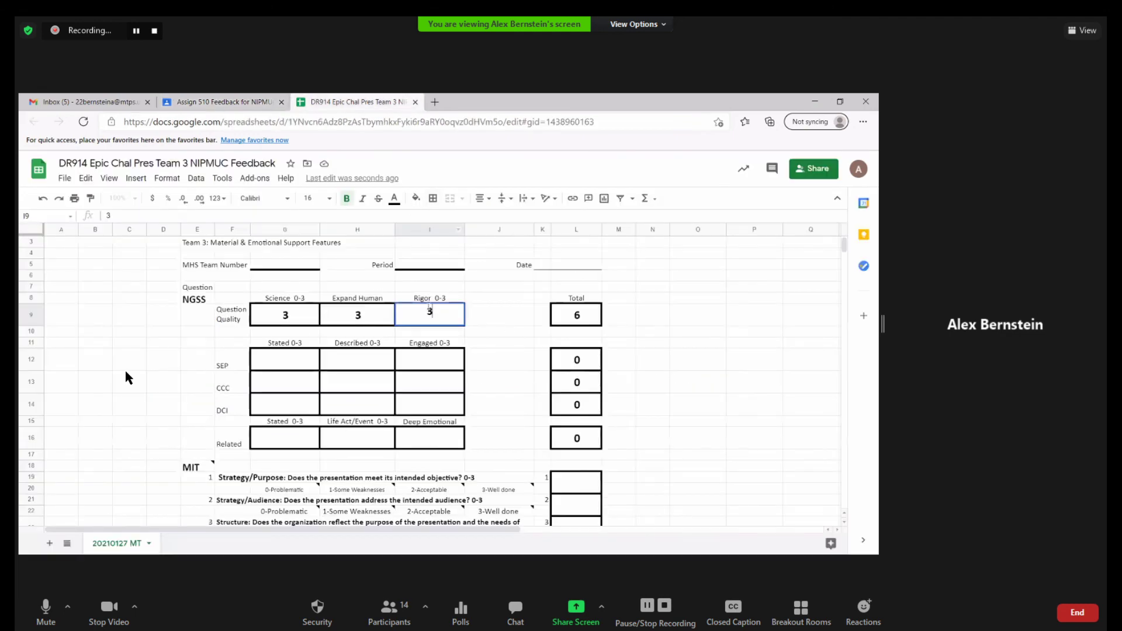
Step: Turn in the assignment with the rubric spreadsheet attached and confirm the submission
click(222, 101)
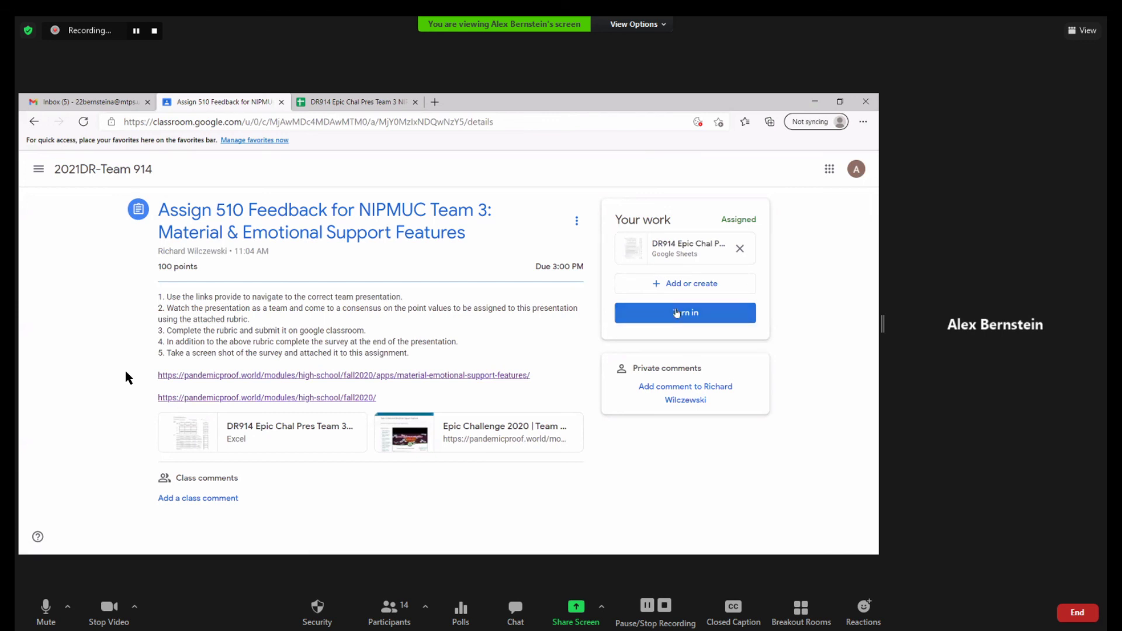
click(684, 314)
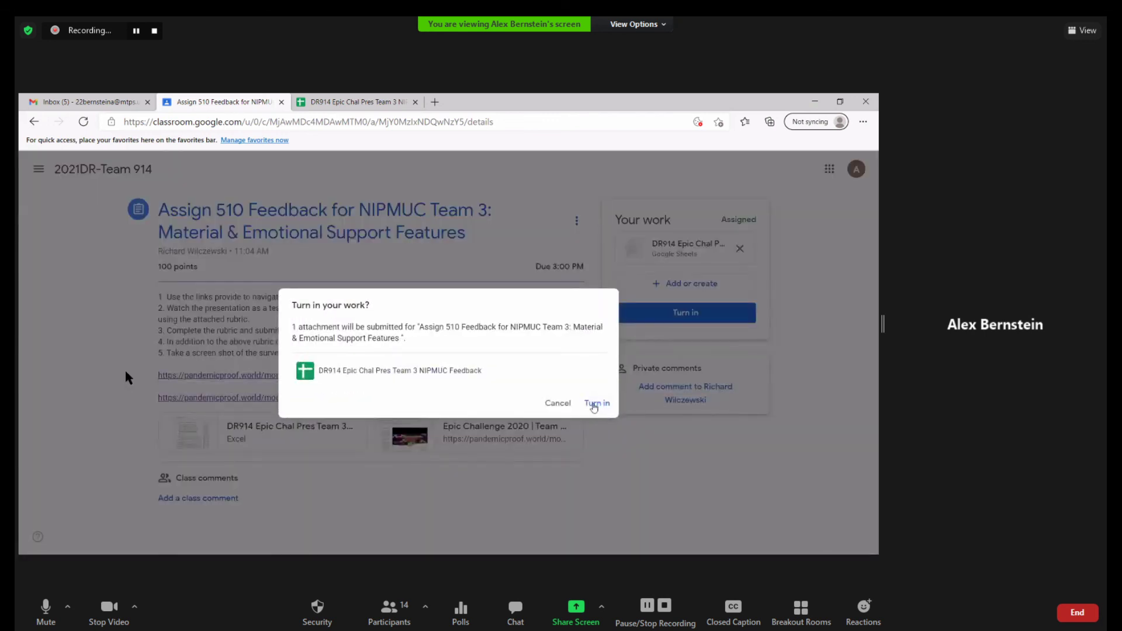
click(596, 403)
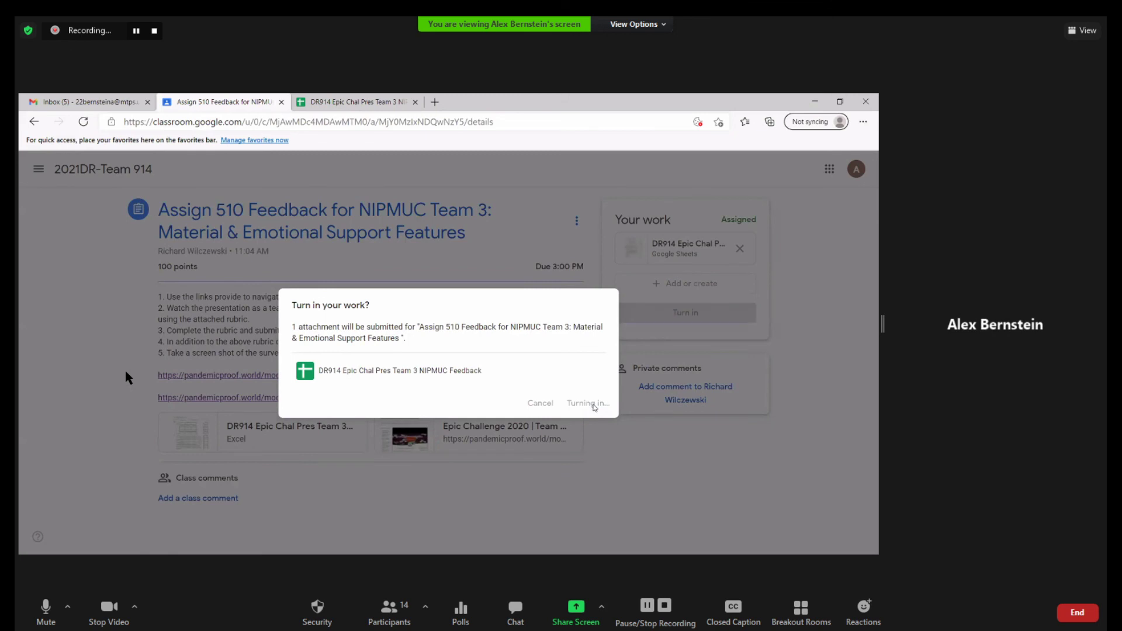
click(588, 403)
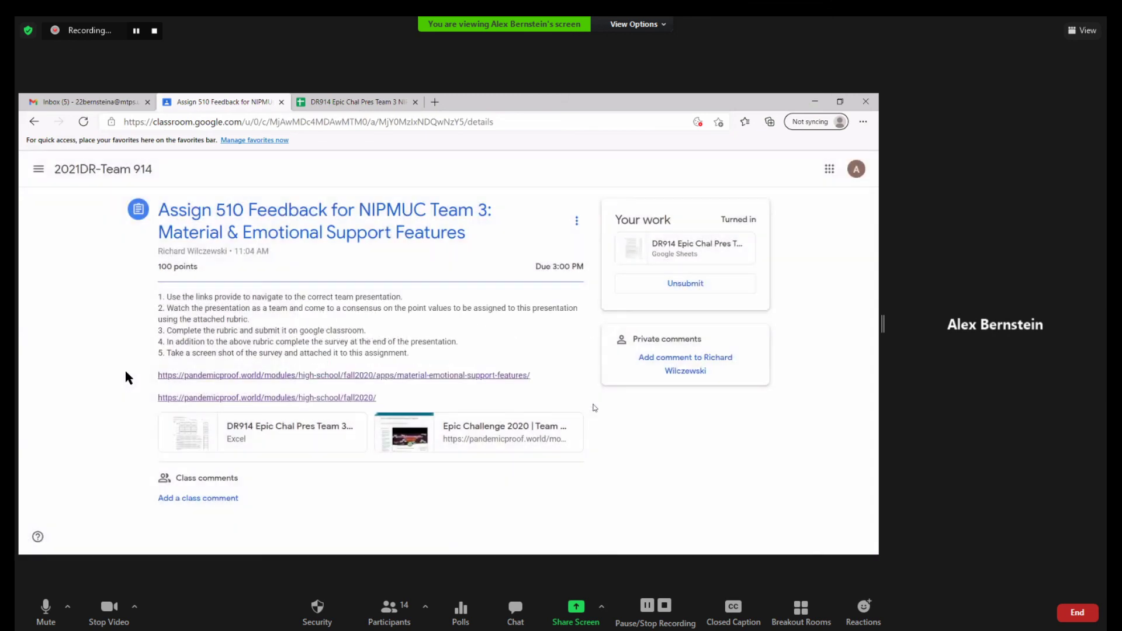
mouse_move(103, 169)
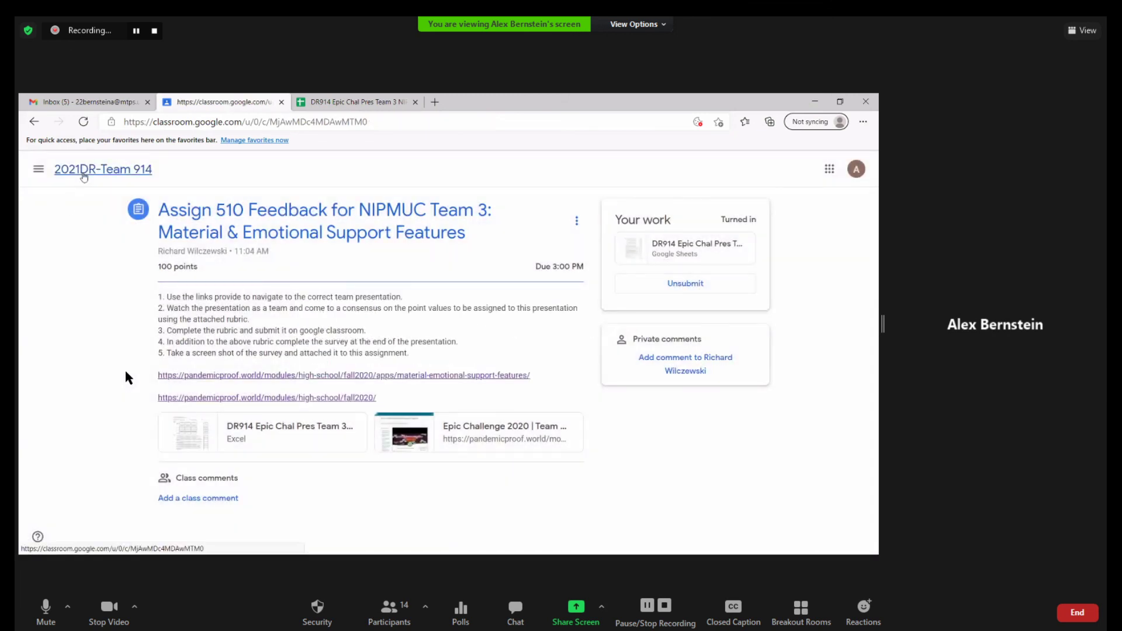
click(103, 168)
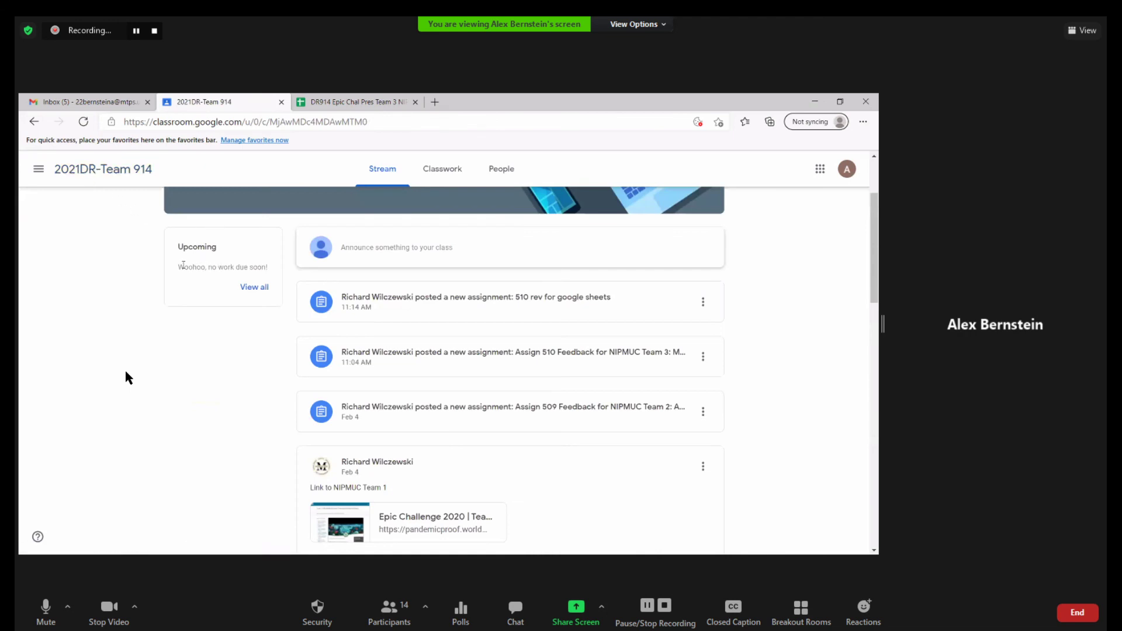
mouse_move(281, 318)
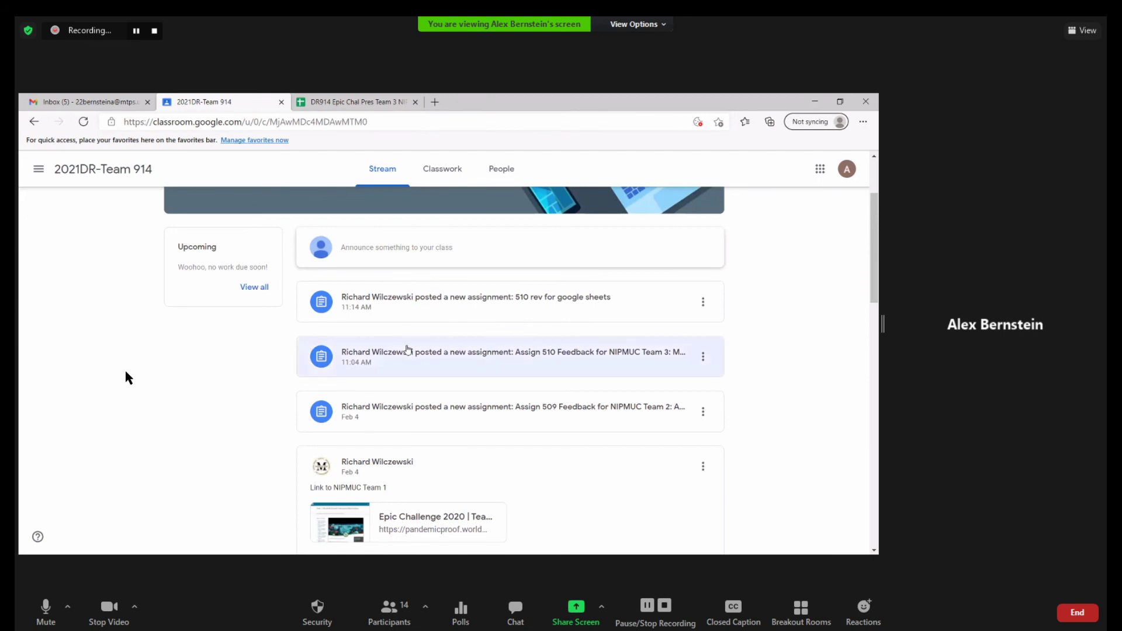
click(510, 355)
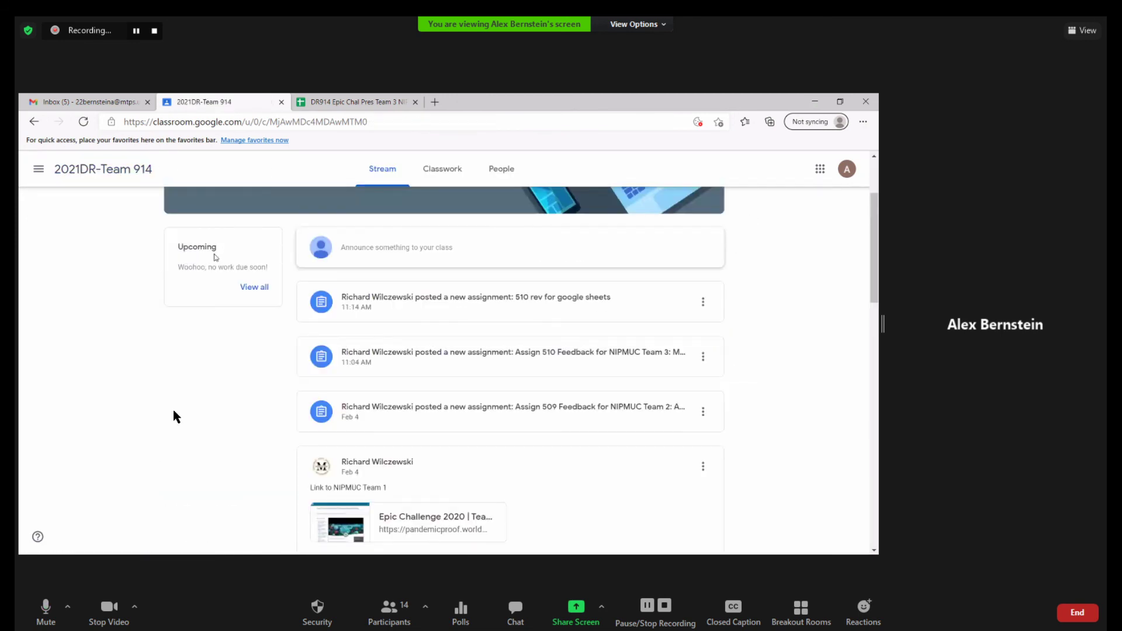
click(510, 352)
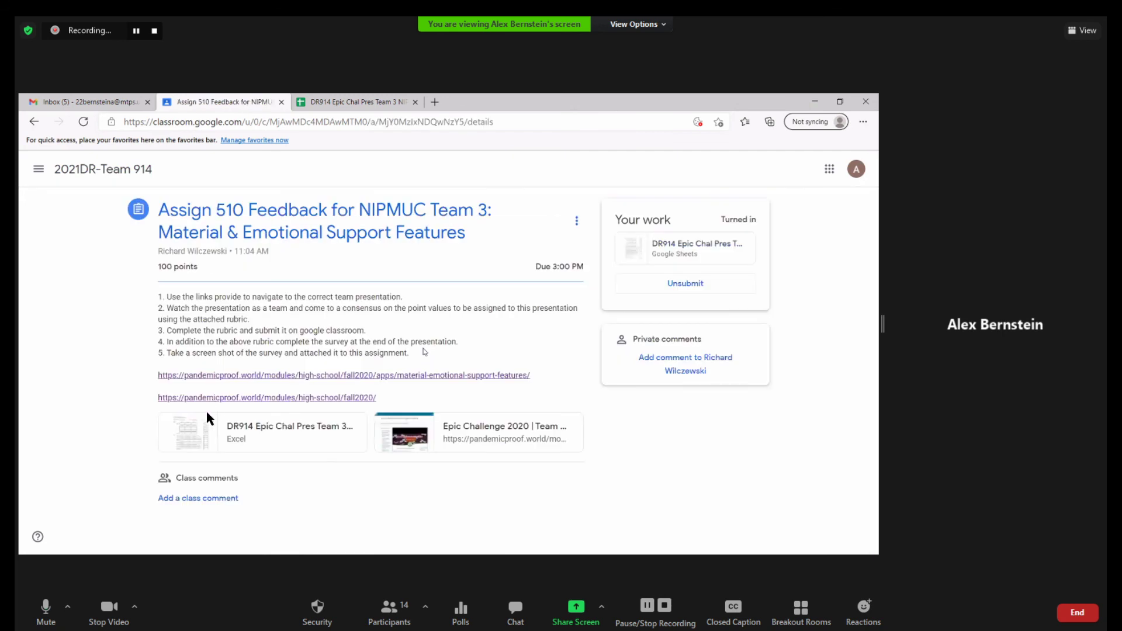
mouse_move(463, 461)
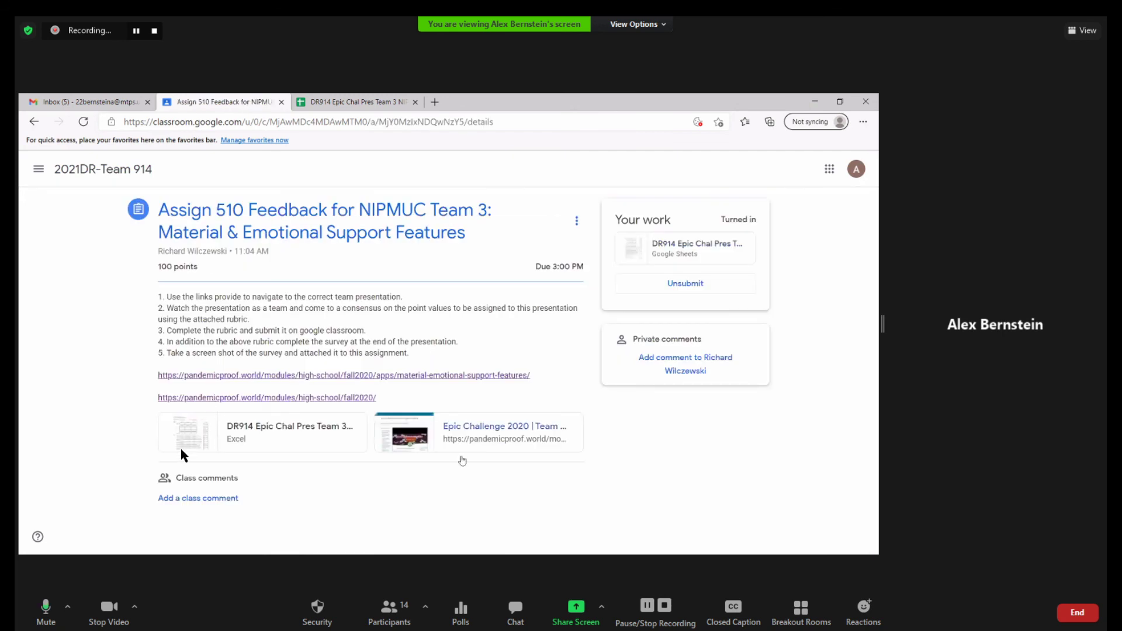
mouse_move(371, 539)
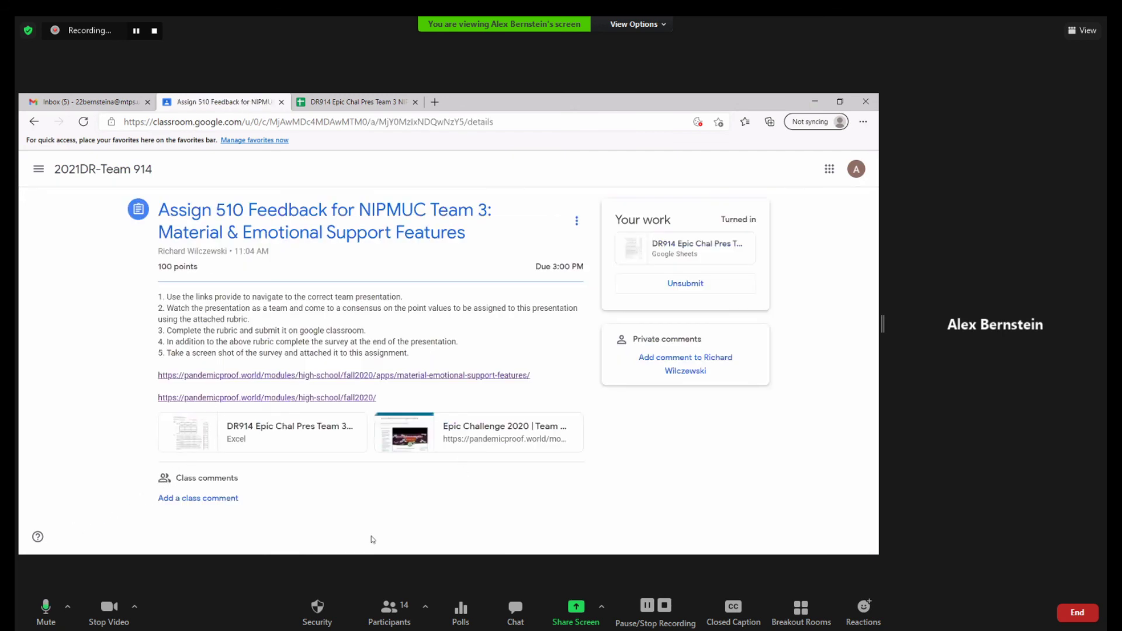